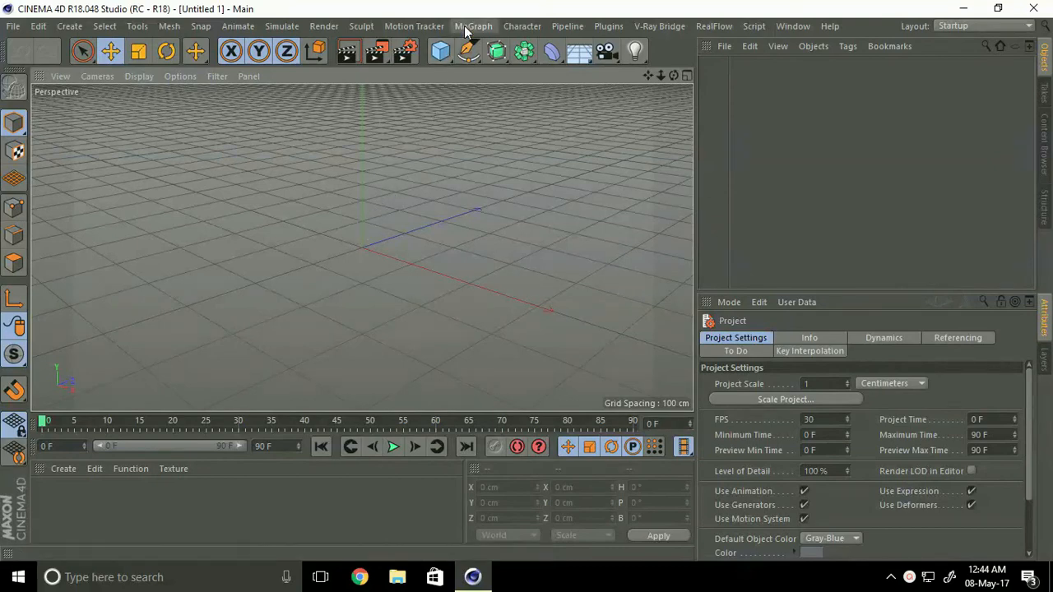
# Step: Add a MoText object reading FATTU in the AR DESTINE font with Middle alignment
pyautogui.click(474, 26)
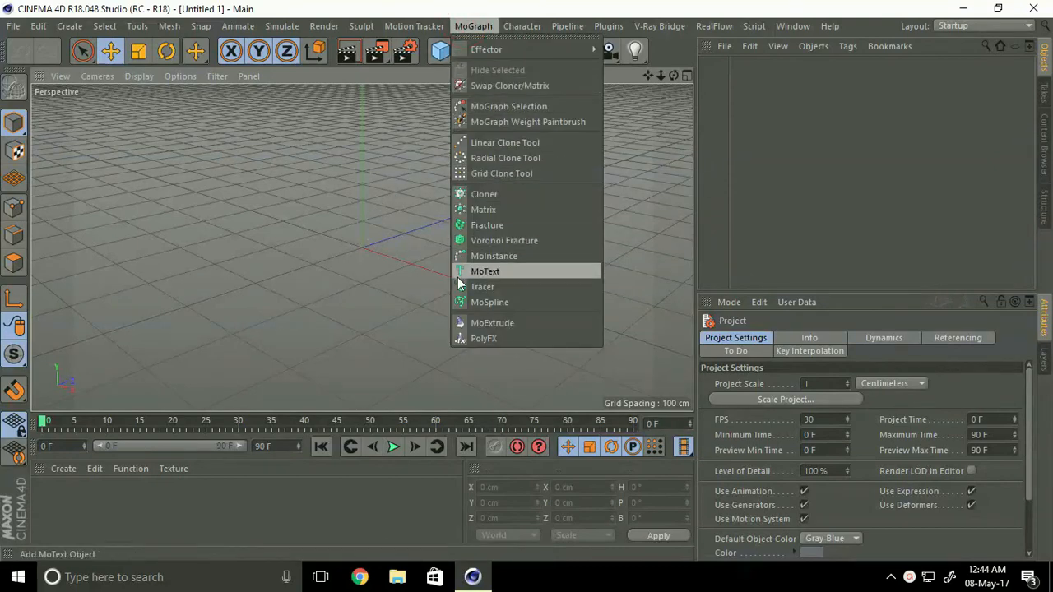
pyautogui.click(486, 270)
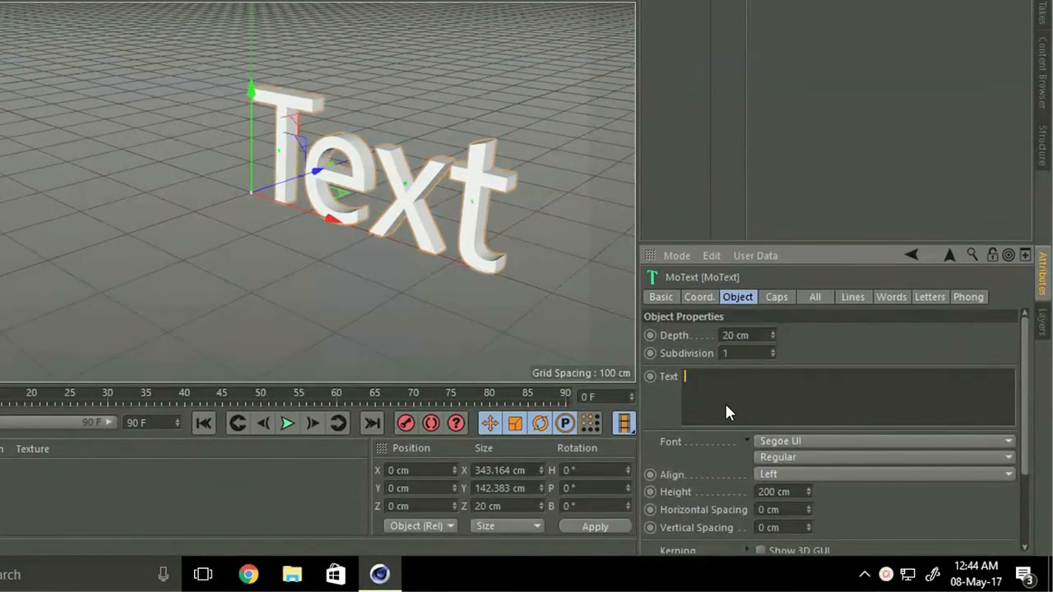
pyautogui.write('FATTU')
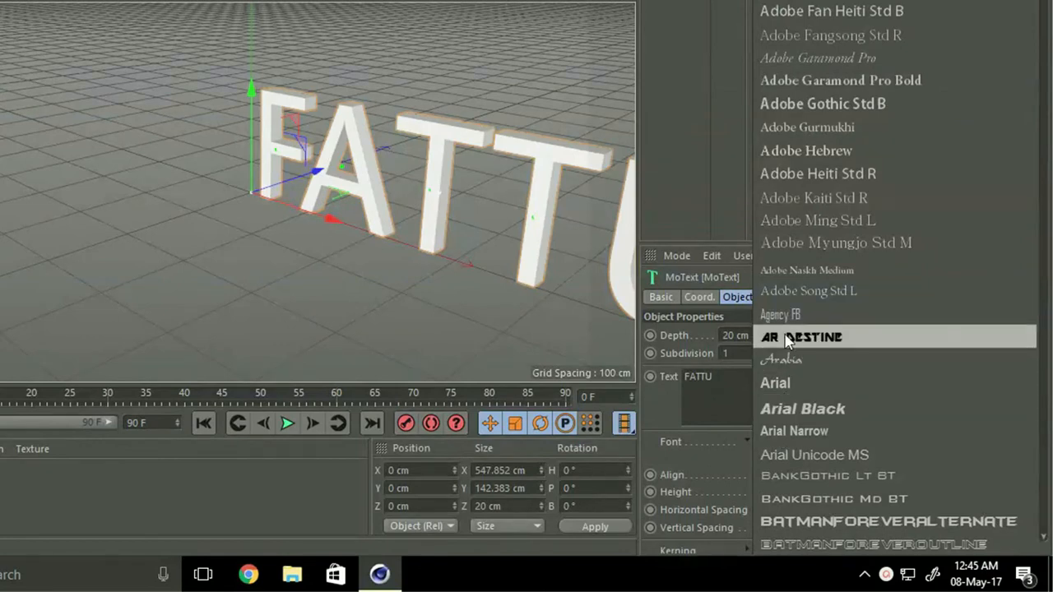
pyautogui.click(803, 335)
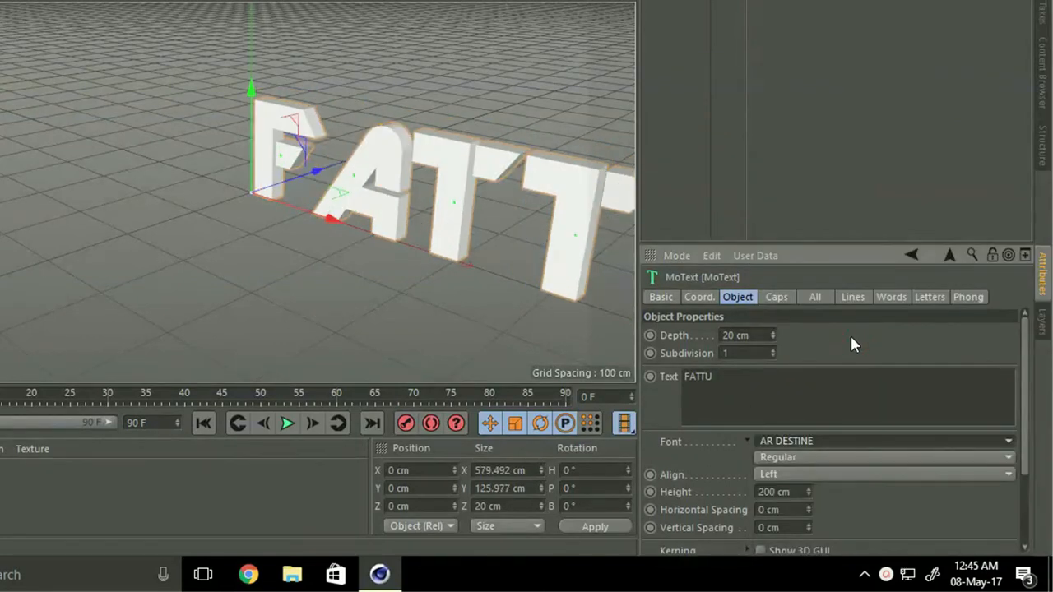
pyautogui.click(880, 474)
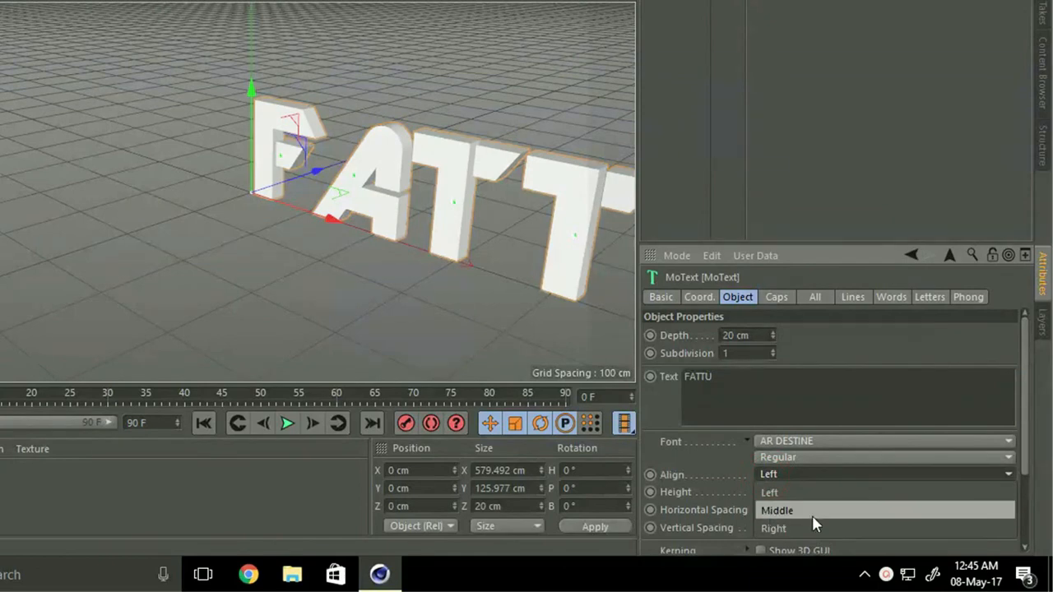
pyautogui.click(777, 510)
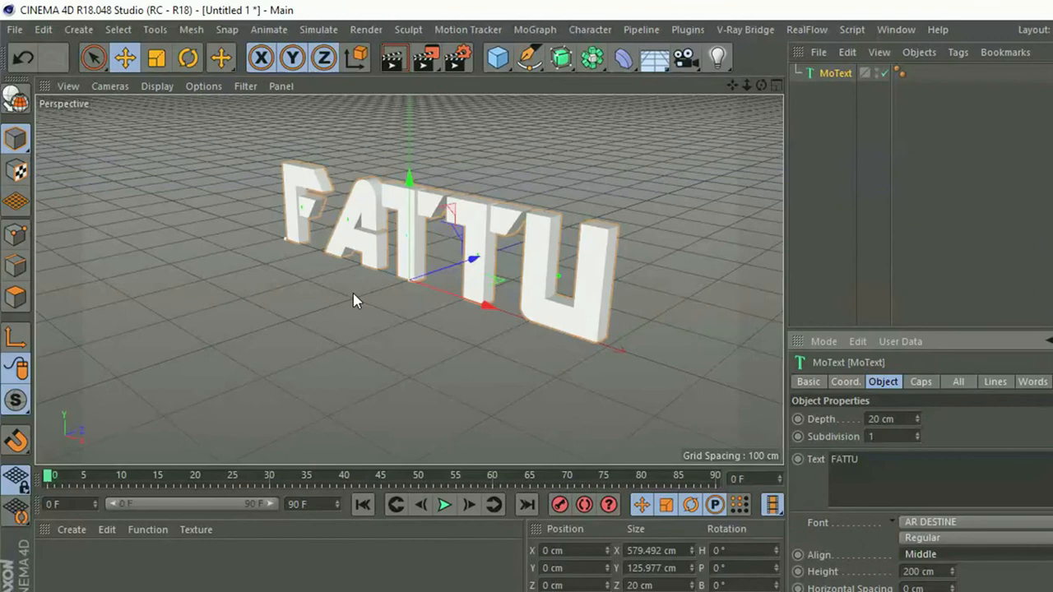
# Step: Show Gouraud Shading (Lines) and set the text's intermediate points to Subdivided
pyautogui.click(157, 86)
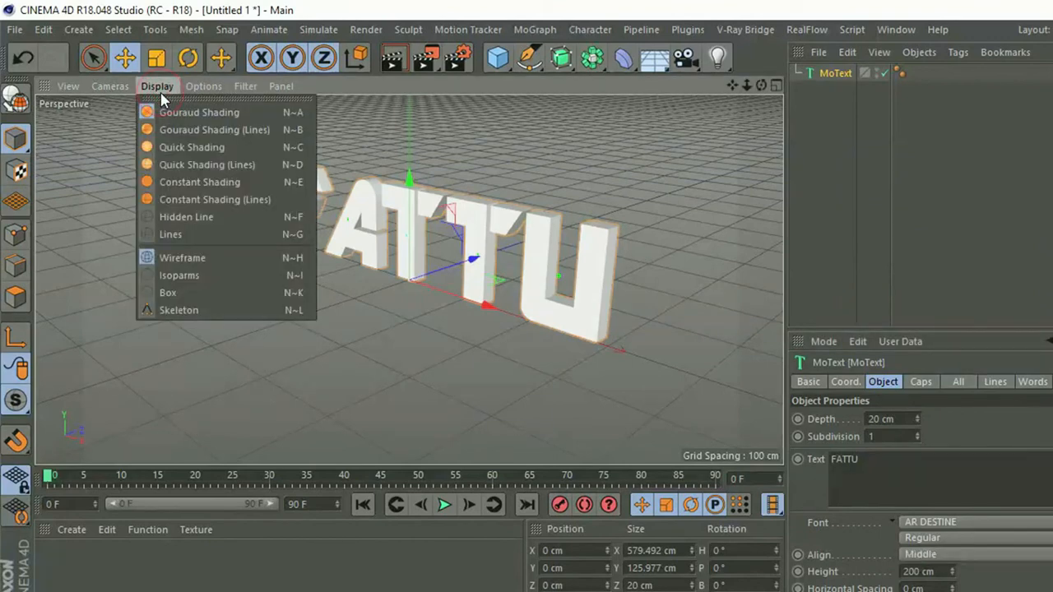
pyautogui.moveTo(229, 130)
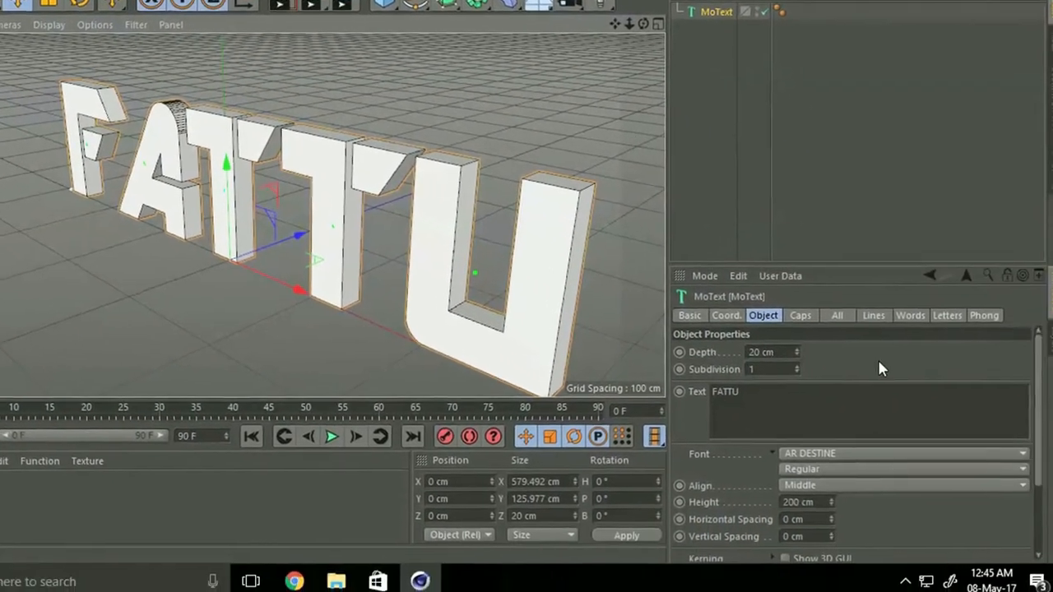
pyautogui.scroll(-3)
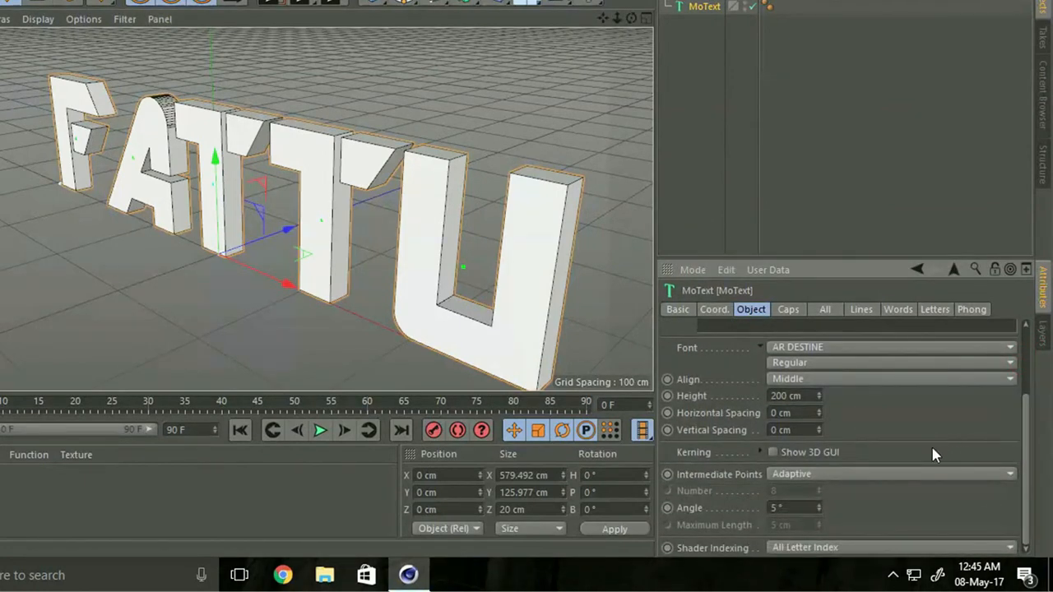
pyautogui.click(889, 474)
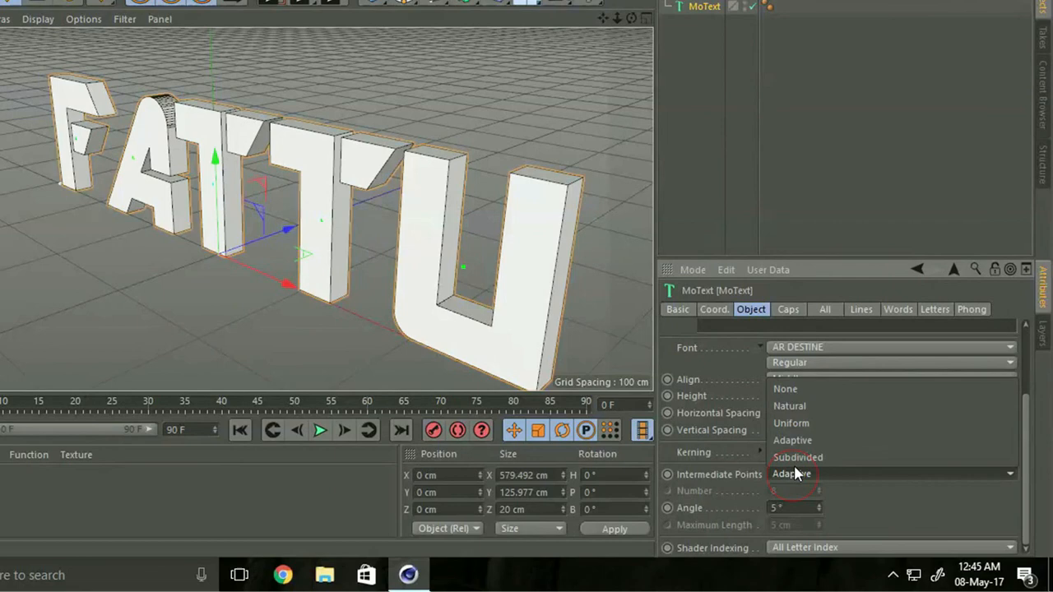
pyautogui.click(797, 458)
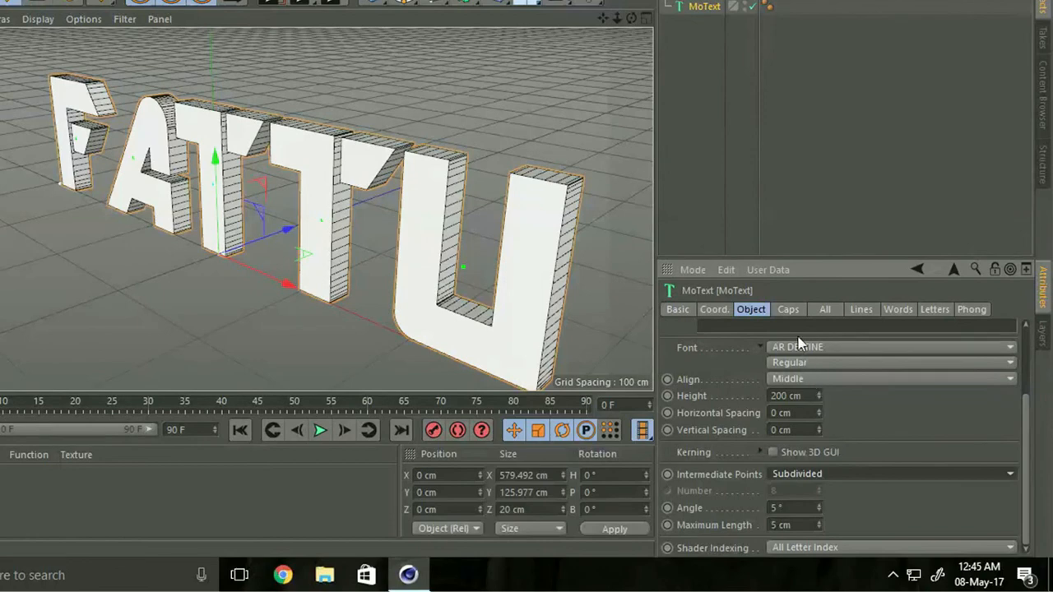
# Step: Set the letter caps to Quadrangles on a Regular Grid, returning to the Object settings
pyautogui.click(787, 310)
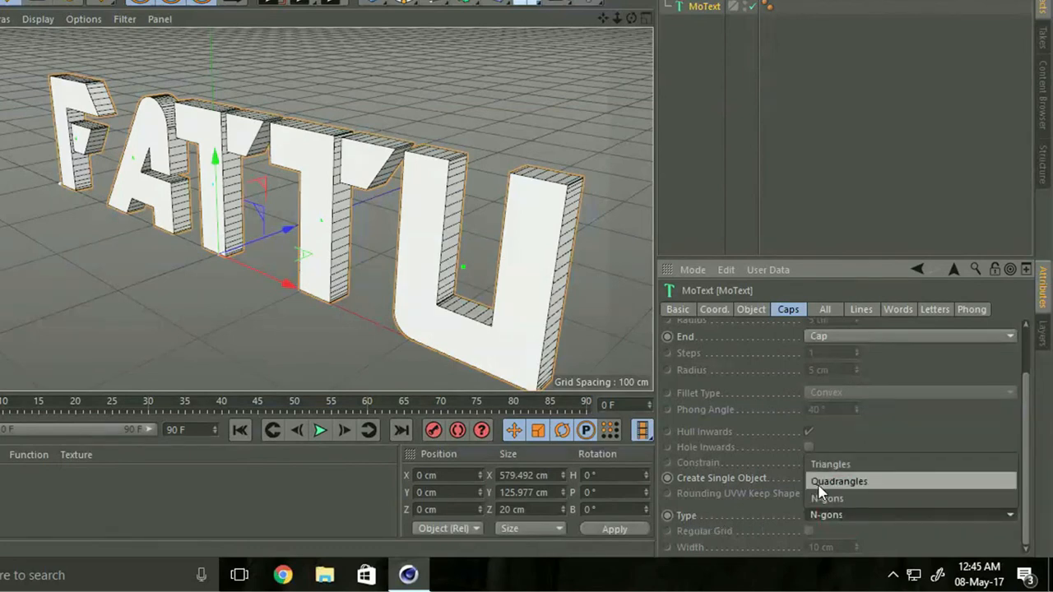
pyautogui.click(839, 481)
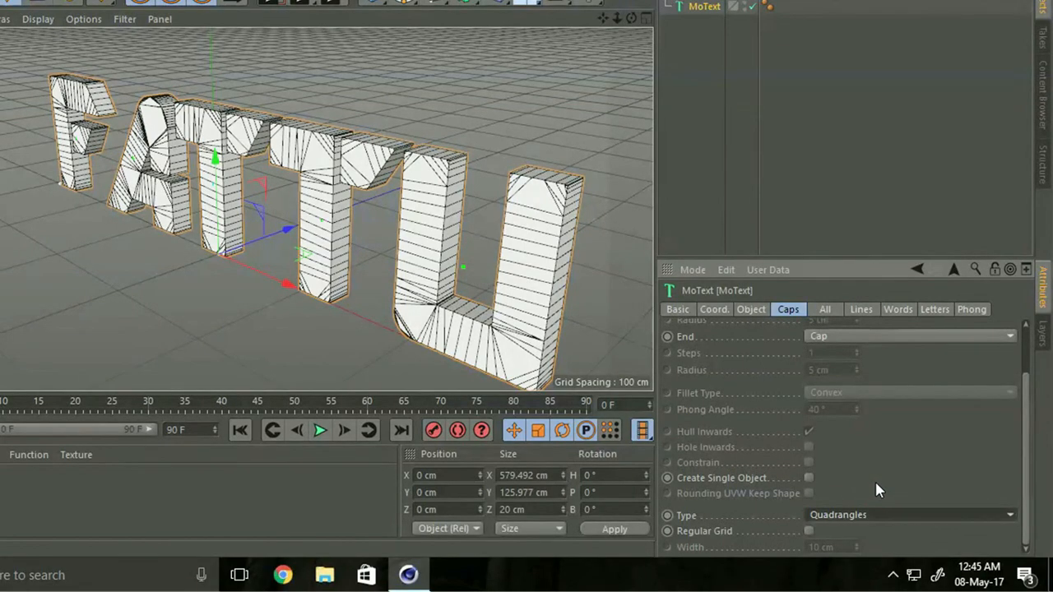
pyautogui.moveTo(813, 539)
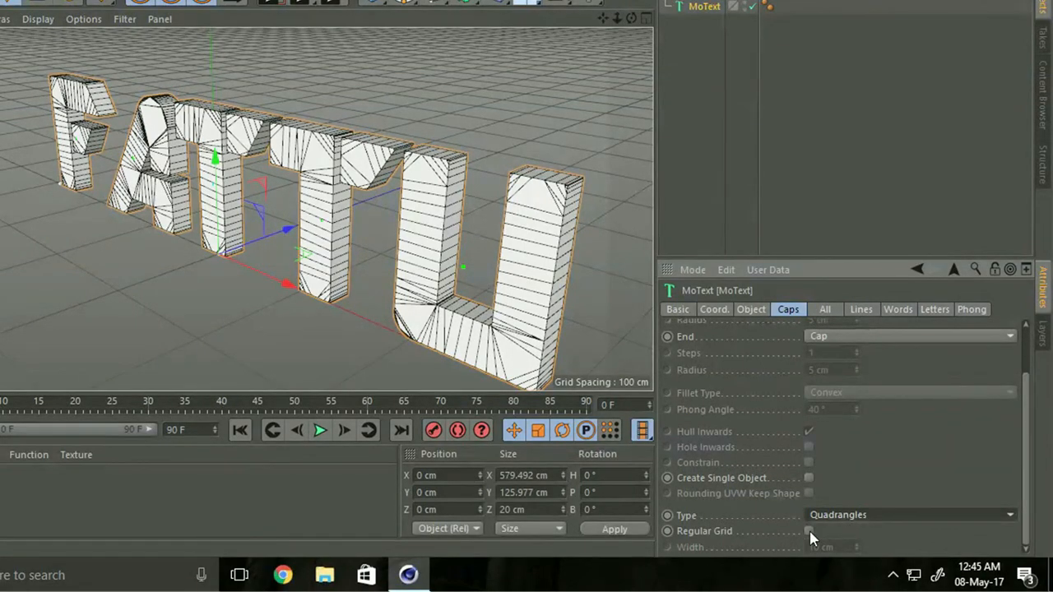
pyautogui.click(809, 530)
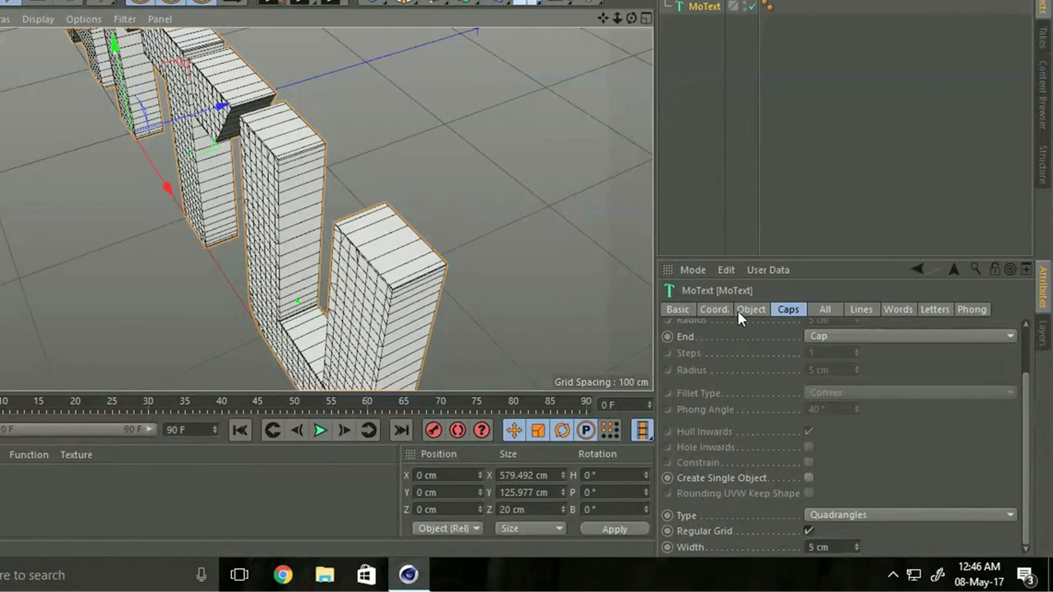
pyautogui.click(750, 309)
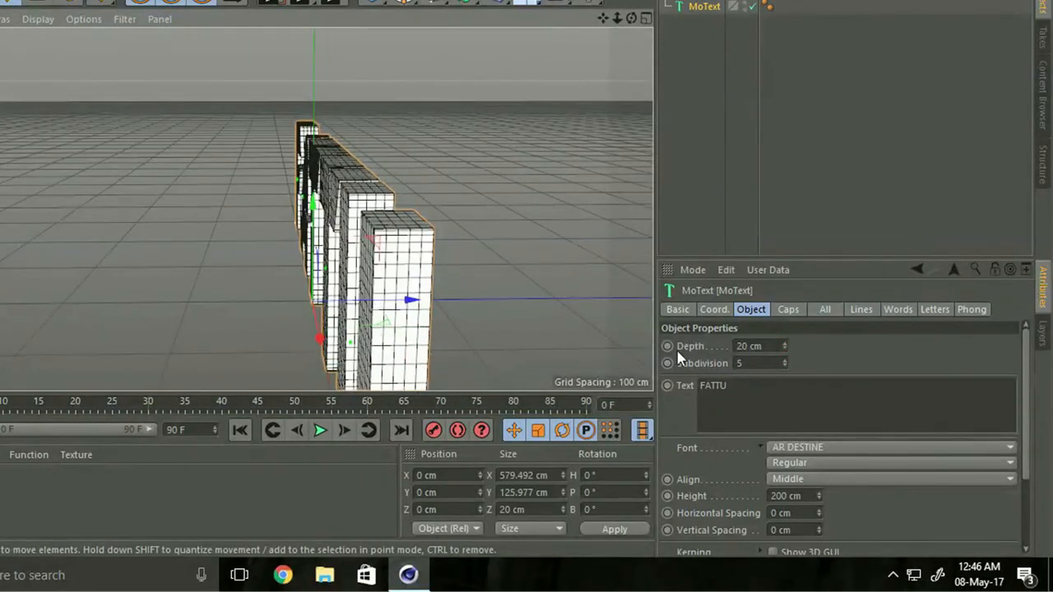
# Step: Raise the MoText depth subdivision to 6
pyautogui.click(783, 361)
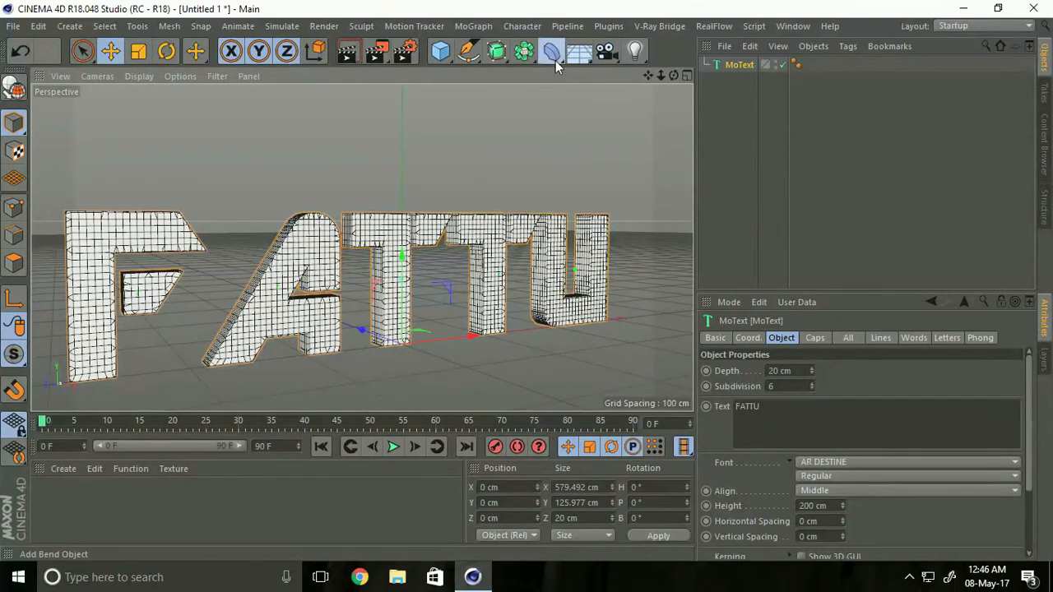
# Step: Add a Shatter deformer under the FATTU text and push its Strength up to 100%
pyautogui.click(551, 51)
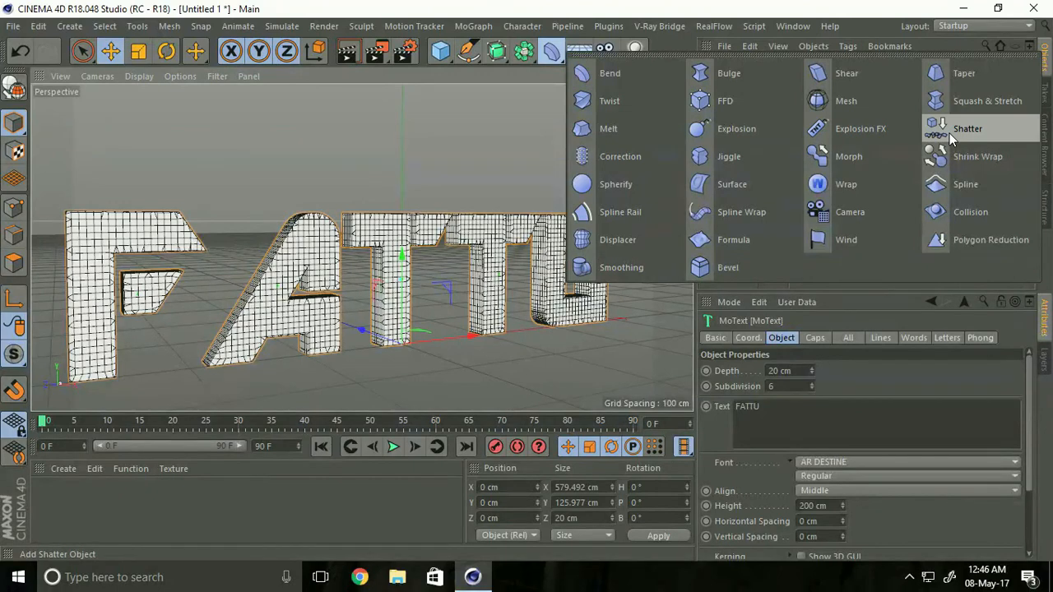
pyautogui.click(968, 128)
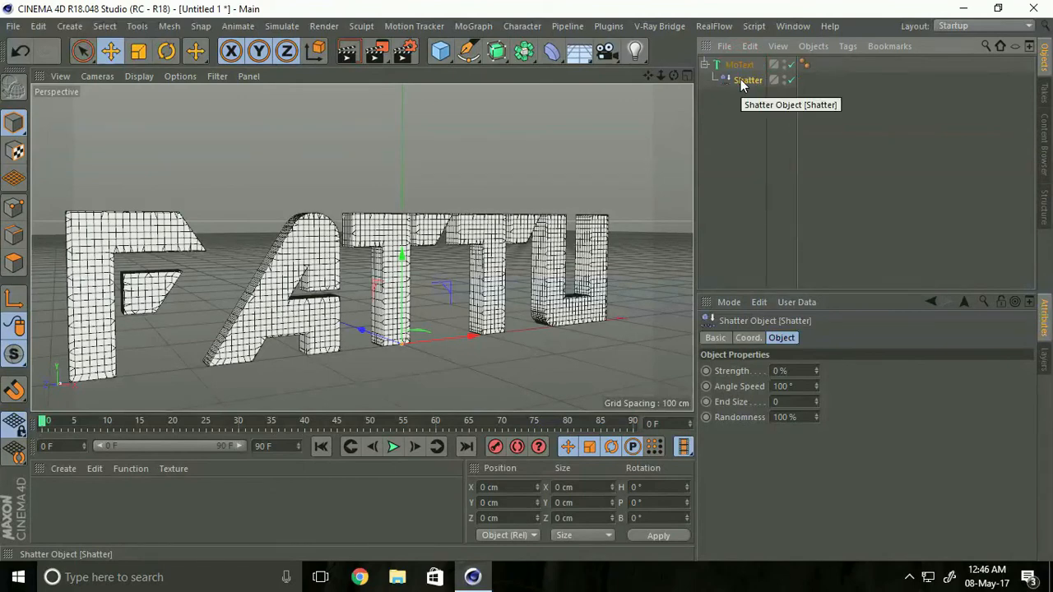
pyautogui.moveTo(704, 97)
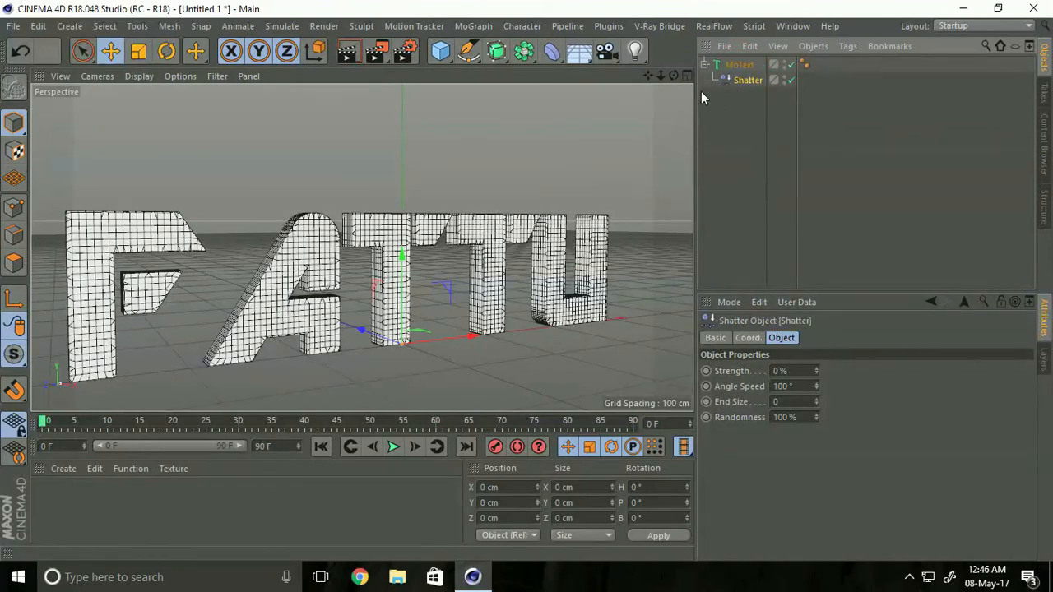
pyautogui.moveTo(747, 382)
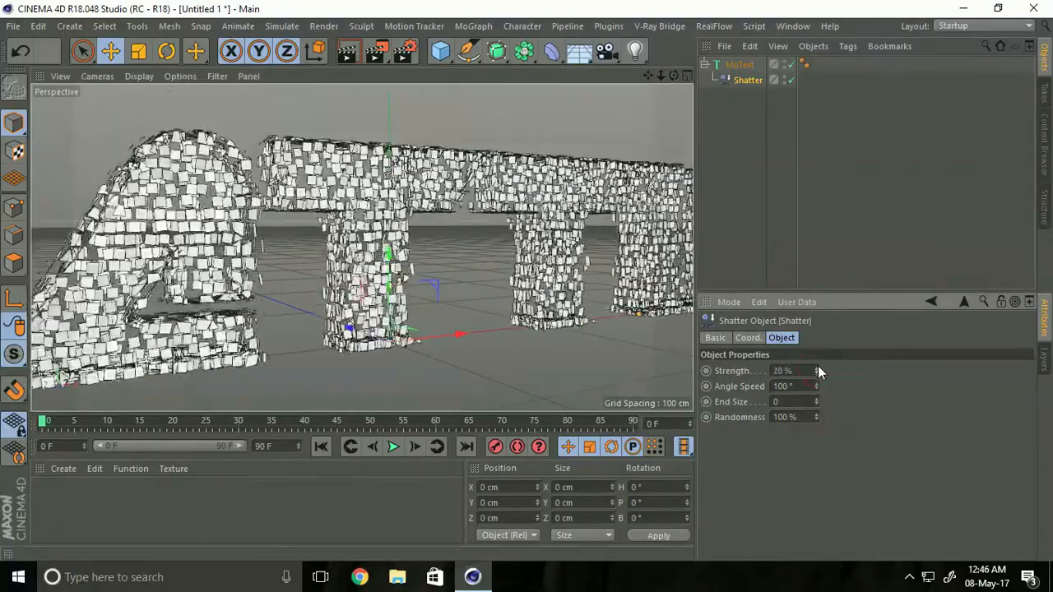
pyautogui.click(816, 370)
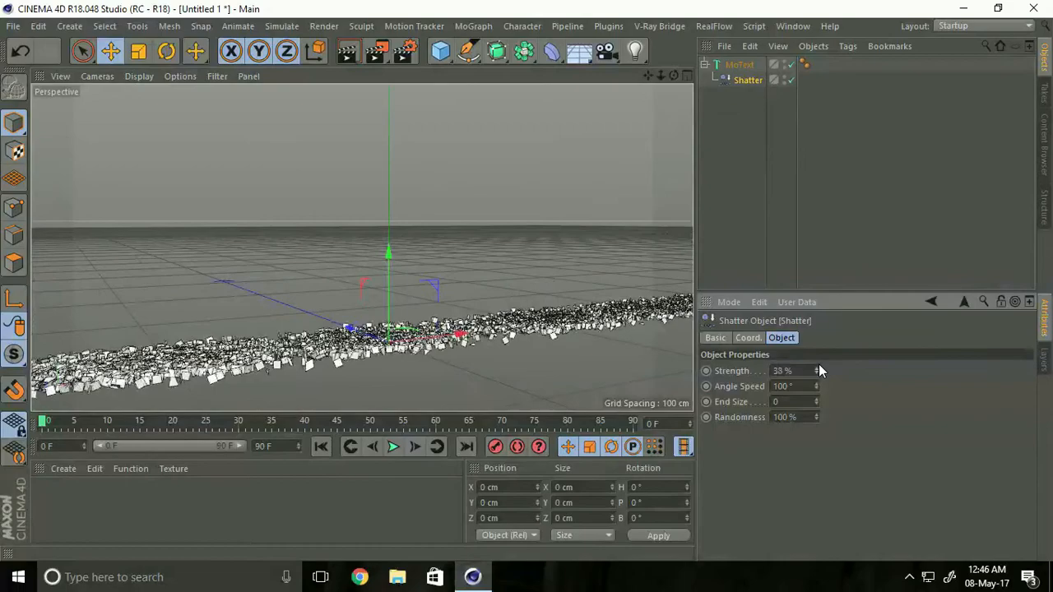
pyautogui.moveTo(819, 370); pyautogui.dragTo(774, 370)
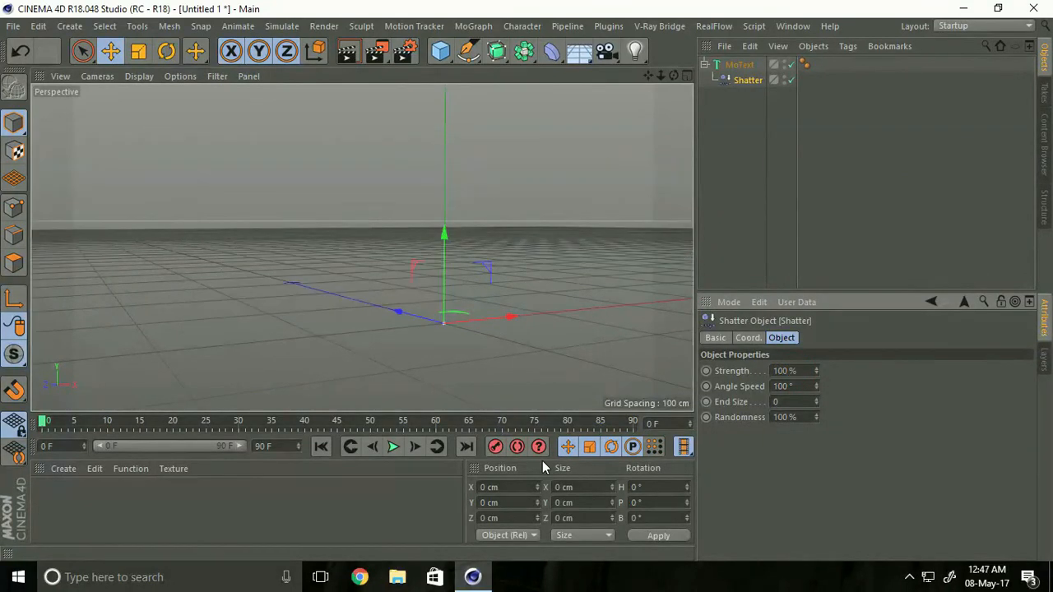
# Step: Keyframe Strength 100% at frame 0 and 0% at frame 195 on a 200-frame timeline
pyautogui.rightClick(724, 370)
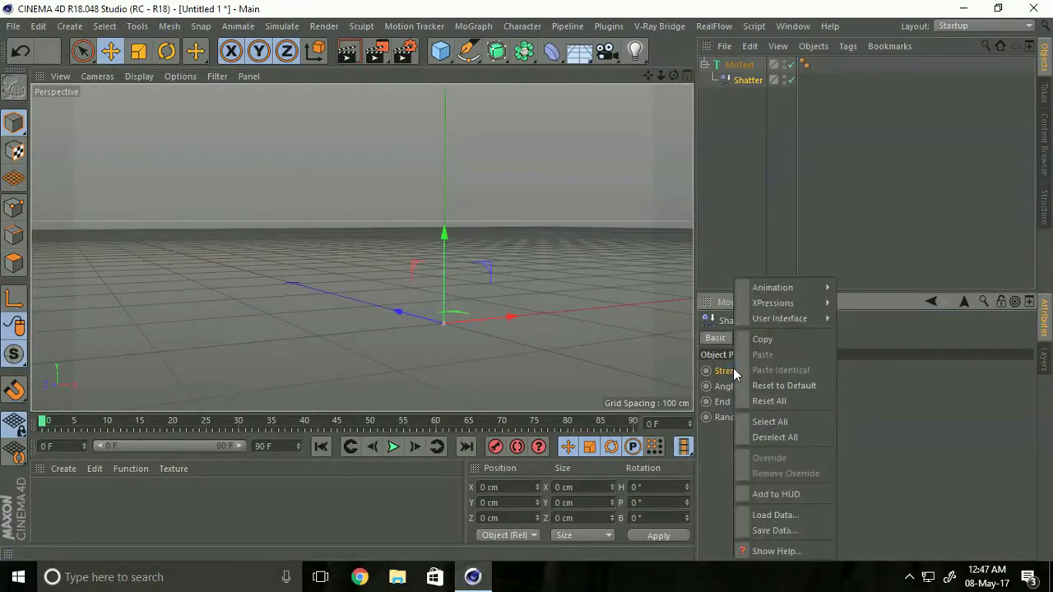
pyautogui.moveTo(772, 287)
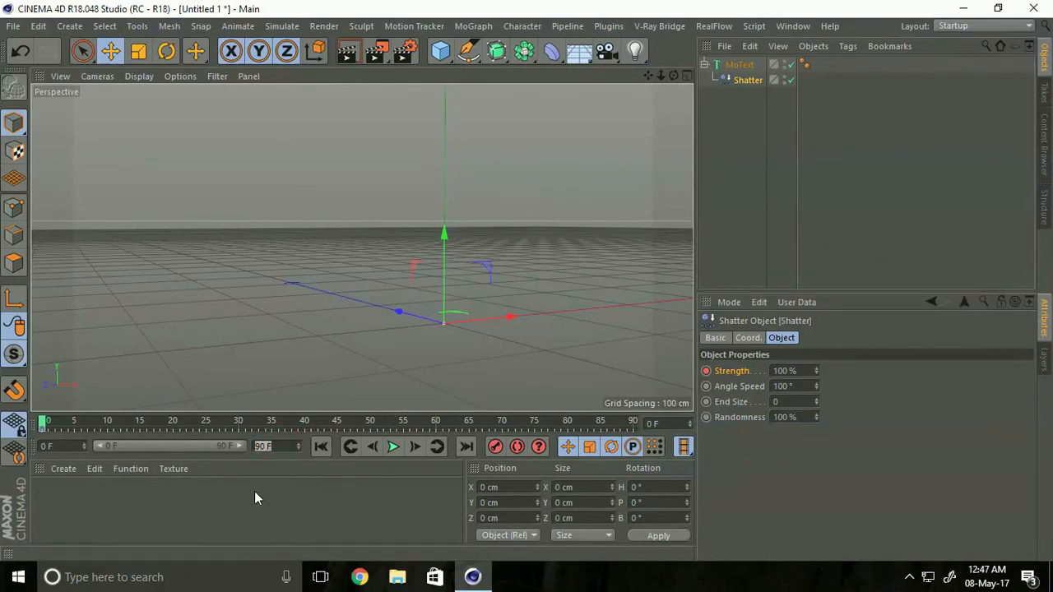
pyautogui.write('200')
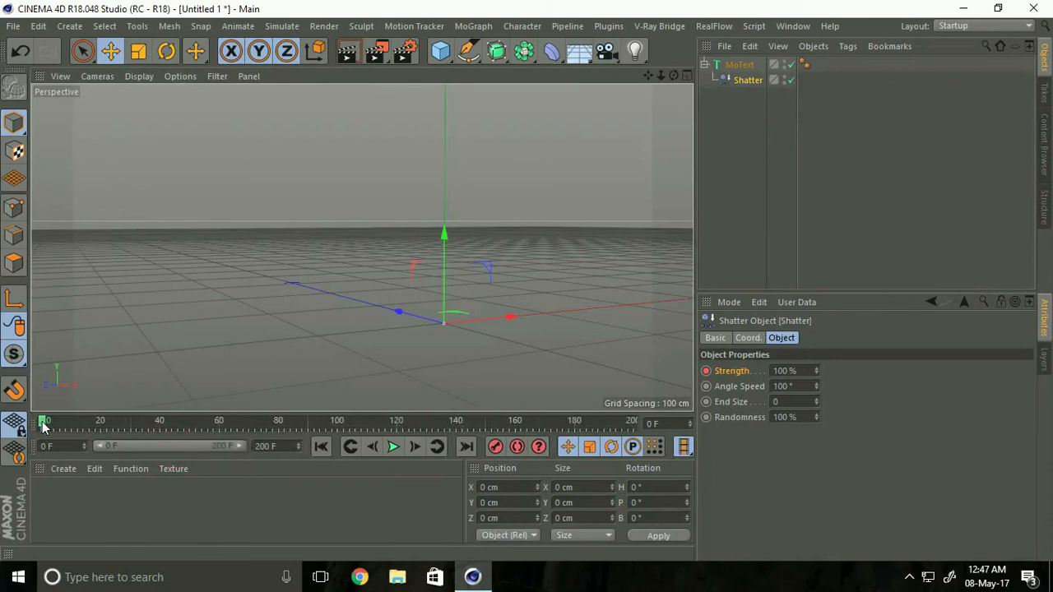
pyautogui.moveTo(43, 421); pyautogui.dragTo(553, 421)
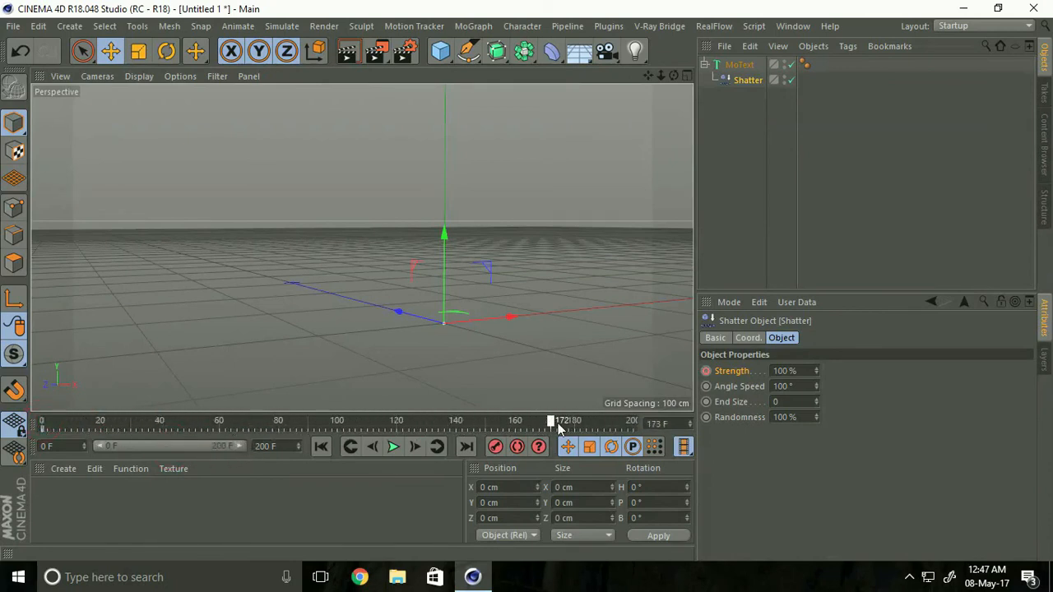
pyautogui.moveTo(551, 421); pyautogui.dragTo(616, 421)
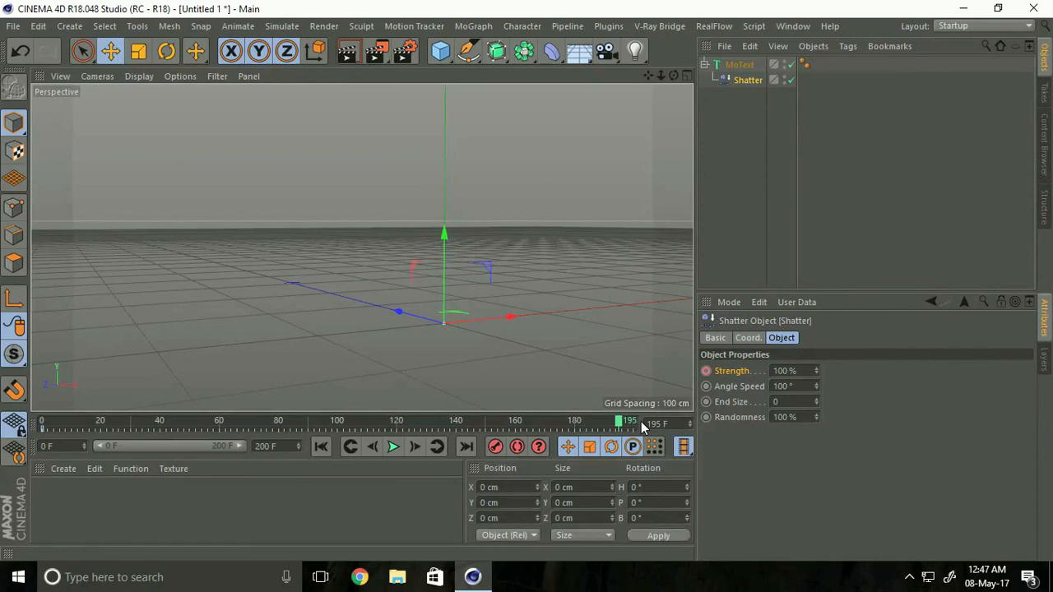
pyautogui.moveTo(732, 387)
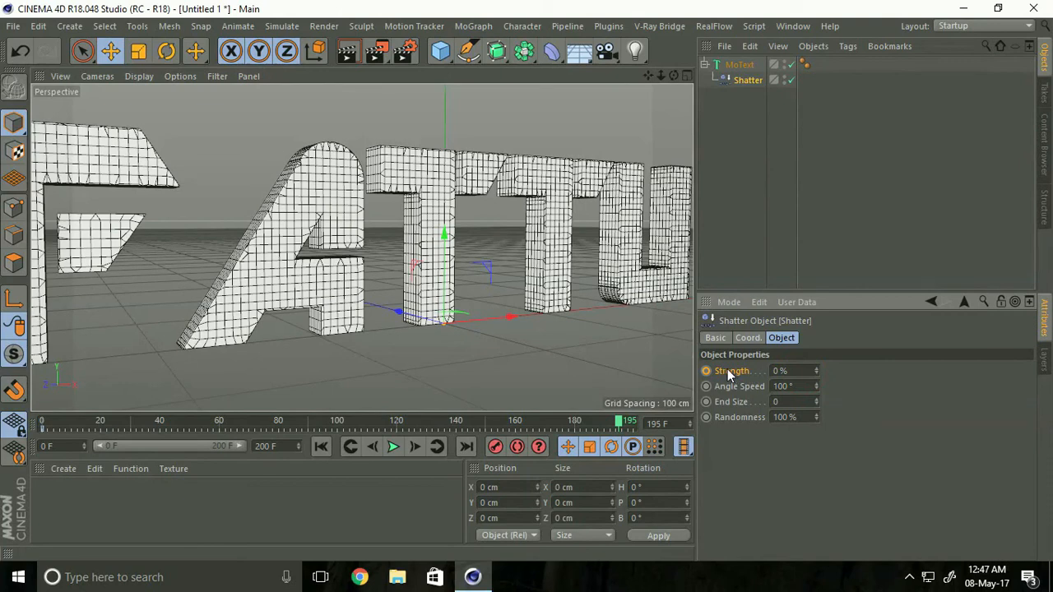
pyautogui.rightClick(731, 372)
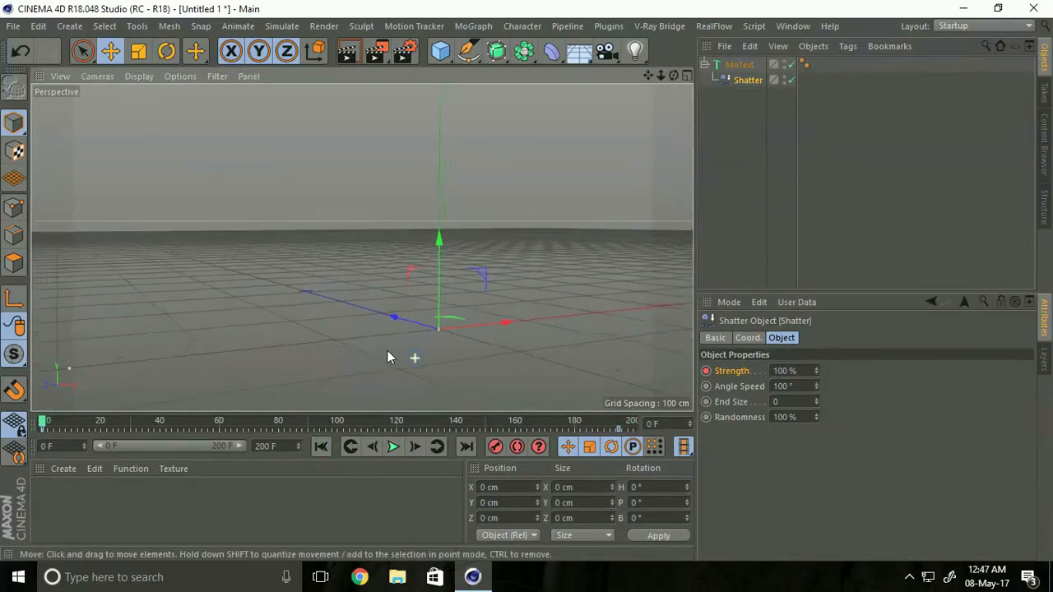
# Step: Play the animation until the fragments reform into FATTU near frame 196, then stop
pyautogui.click(393, 448)
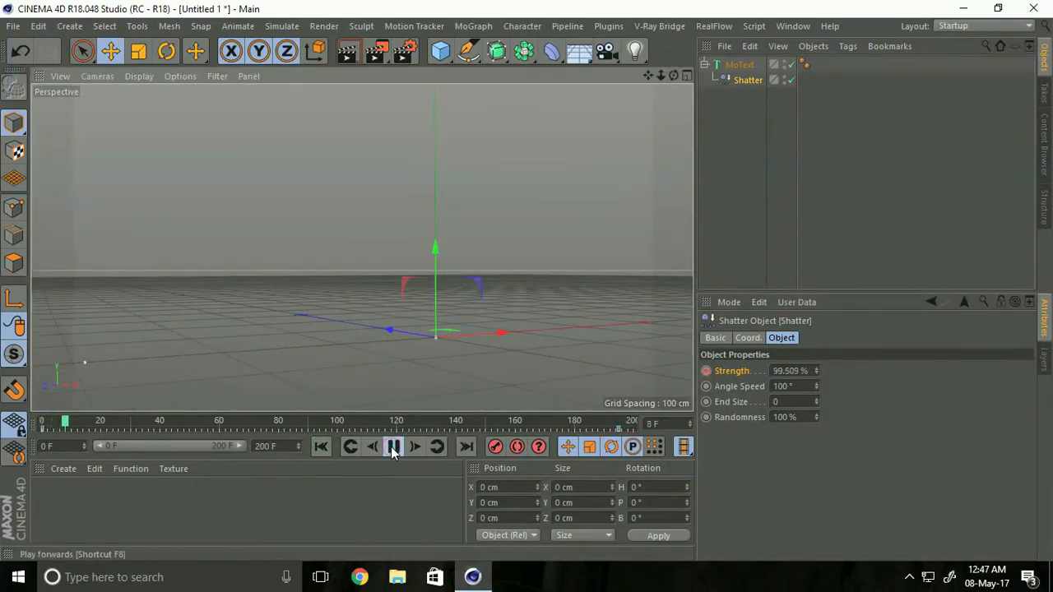
pyautogui.click(394, 447)
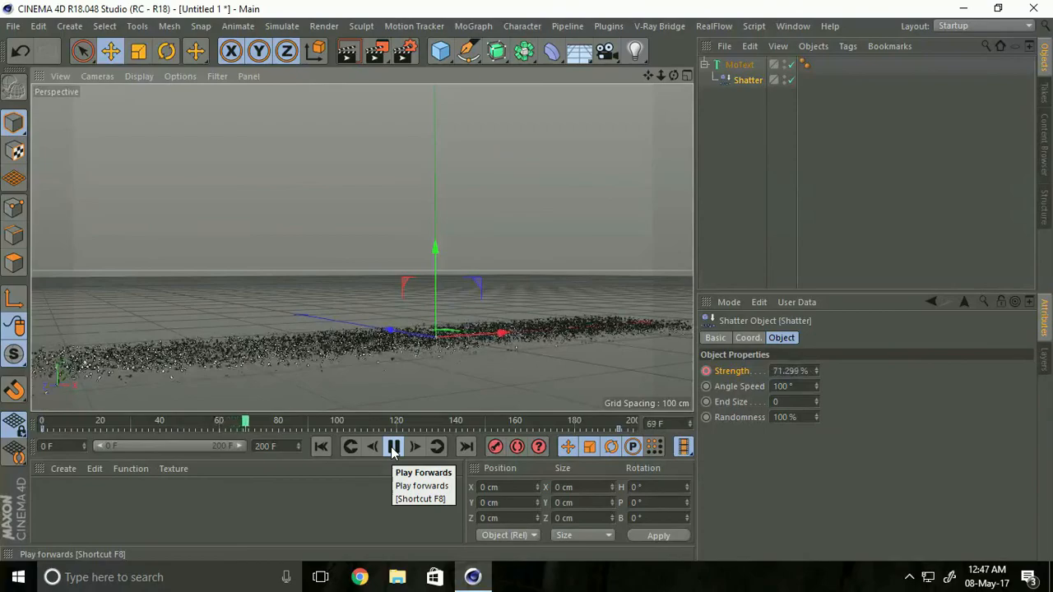
pyautogui.click(393, 447)
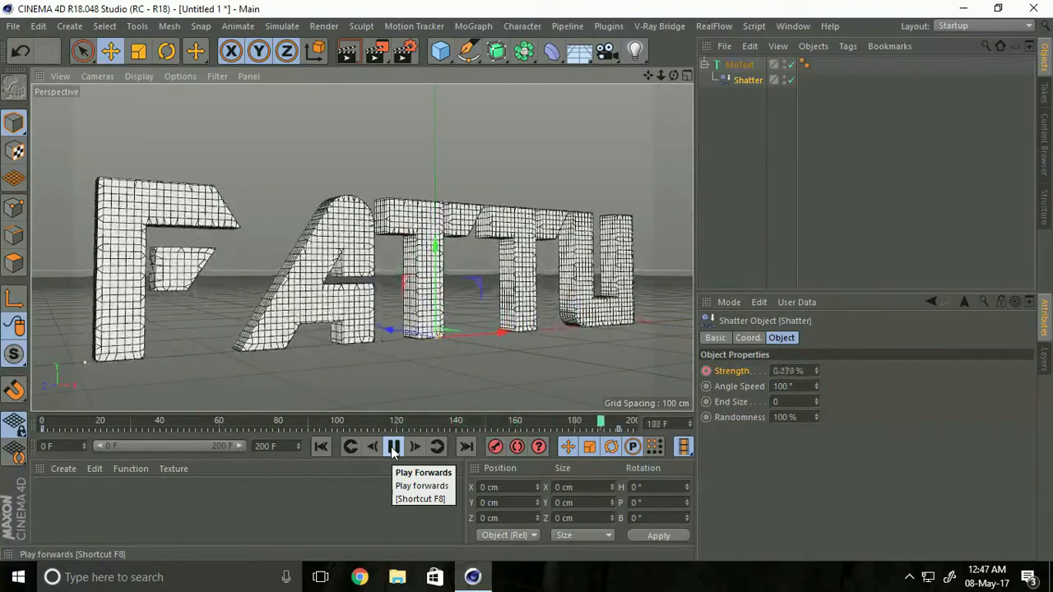
pyautogui.click(393, 448)
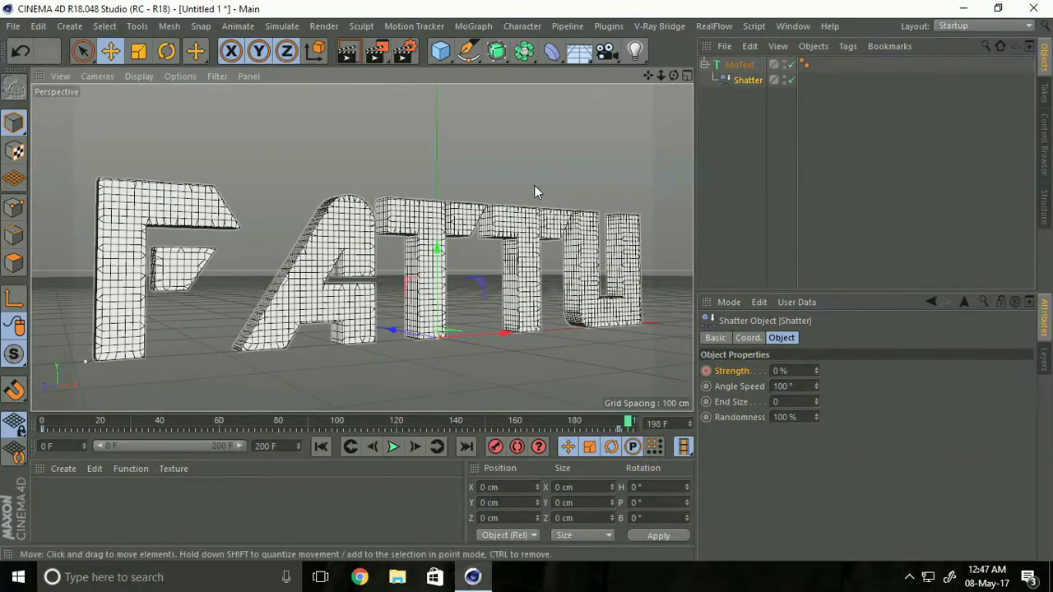
# Step: Add a 30 mm camera, move its view close to the letters and keyframe it at frame 0
pyautogui.click(606, 51)
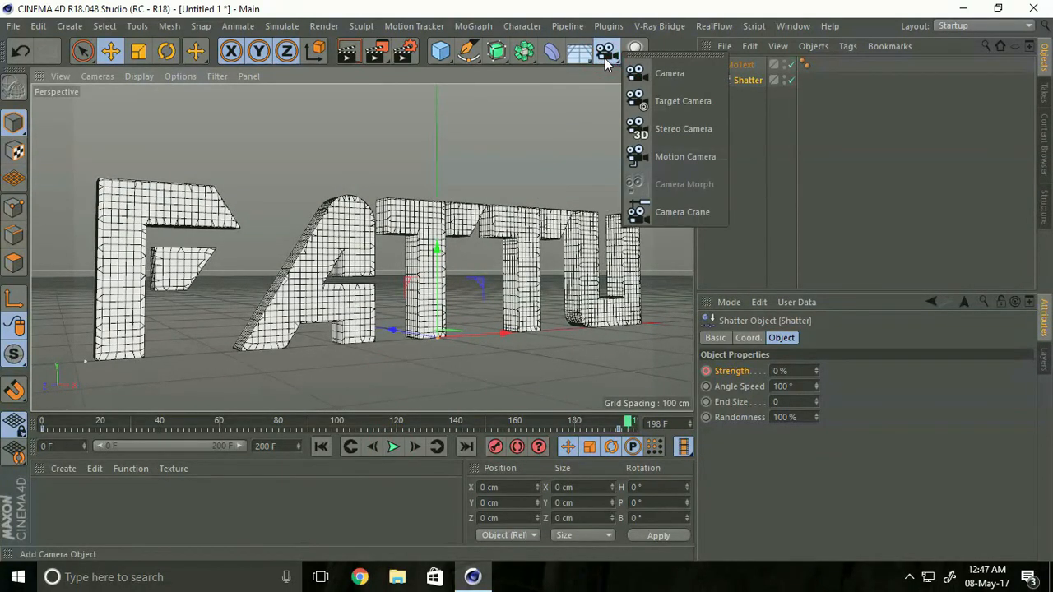
pyautogui.click(670, 73)
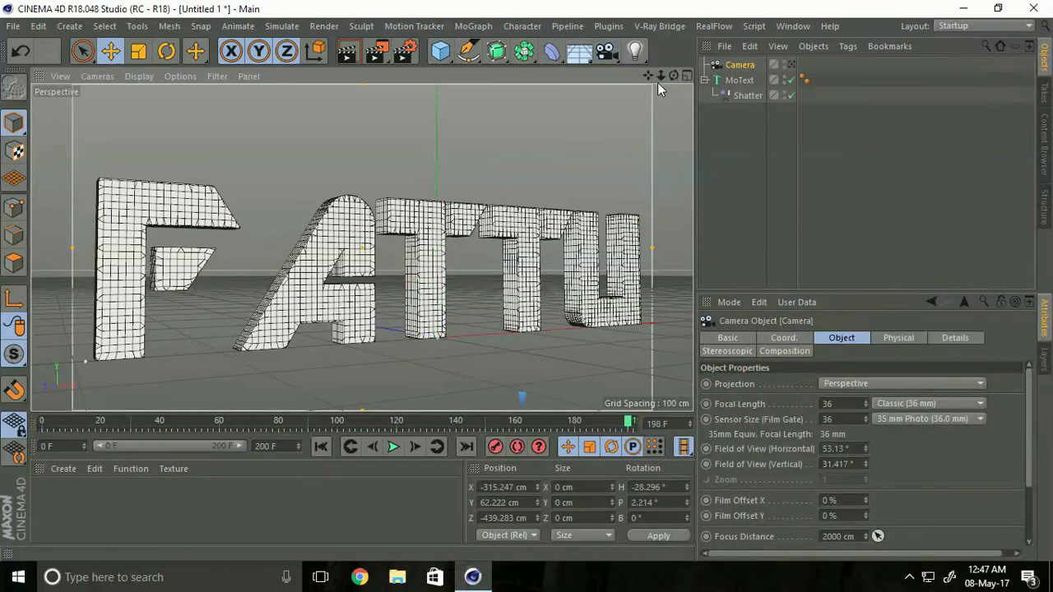
pyautogui.moveTo(683, 293)
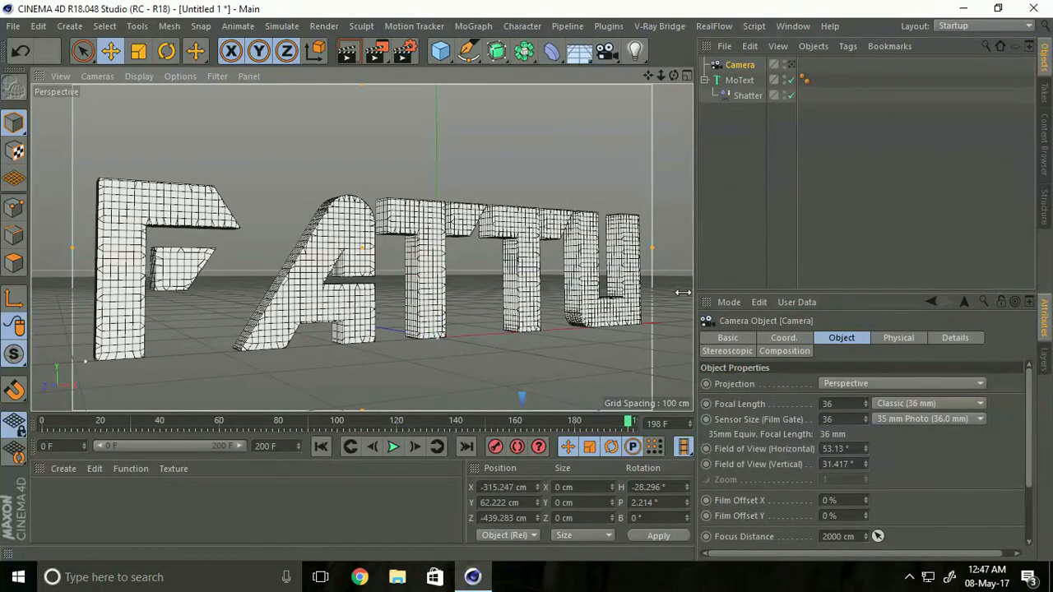
pyautogui.moveTo(810, 418)
pyautogui.write('30')
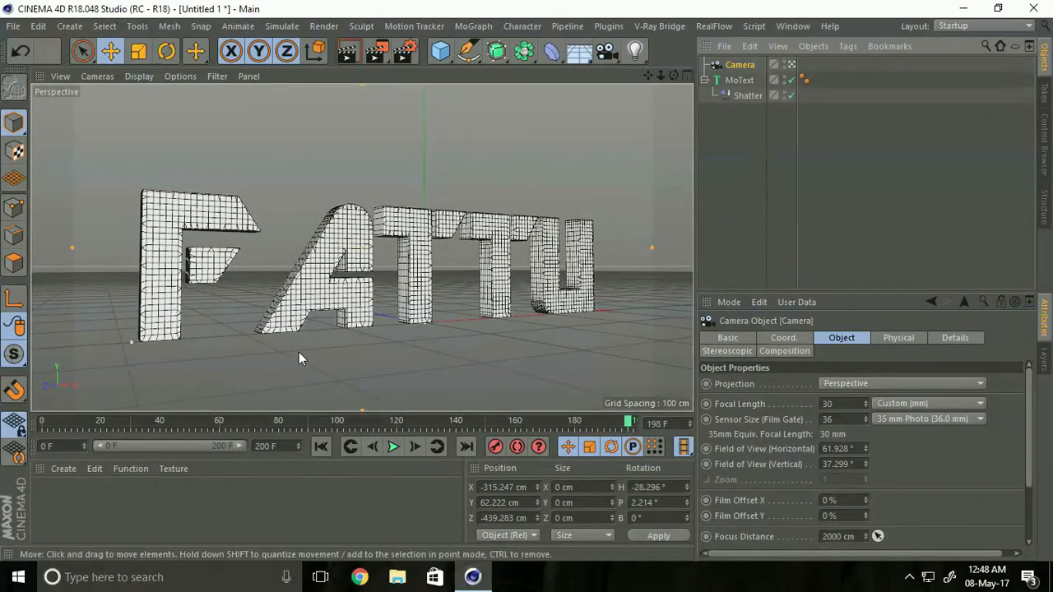
pyautogui.moveTo(299, 359); pyautogui.dragTo(445, 332)
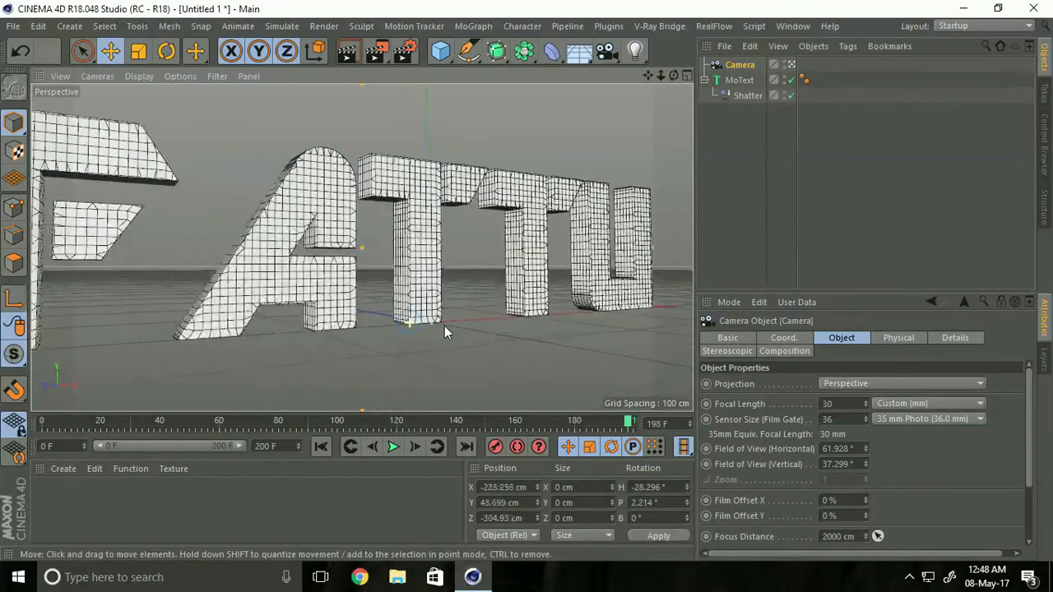
pyautogui.moveTo(444, 333); pyautogui.dragTo(474, 339)
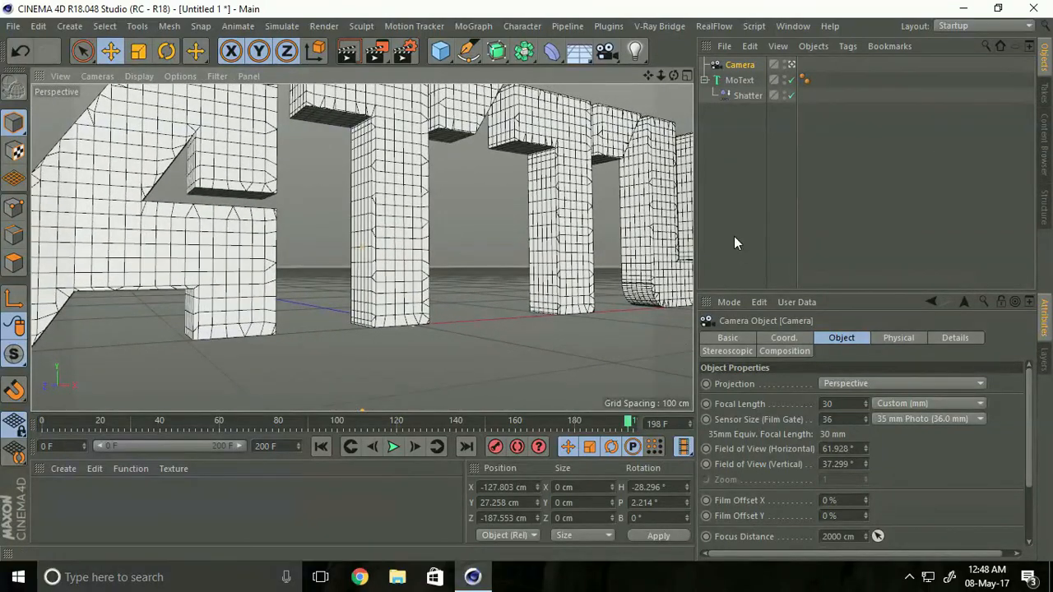
pyautogui.click(320, 448)
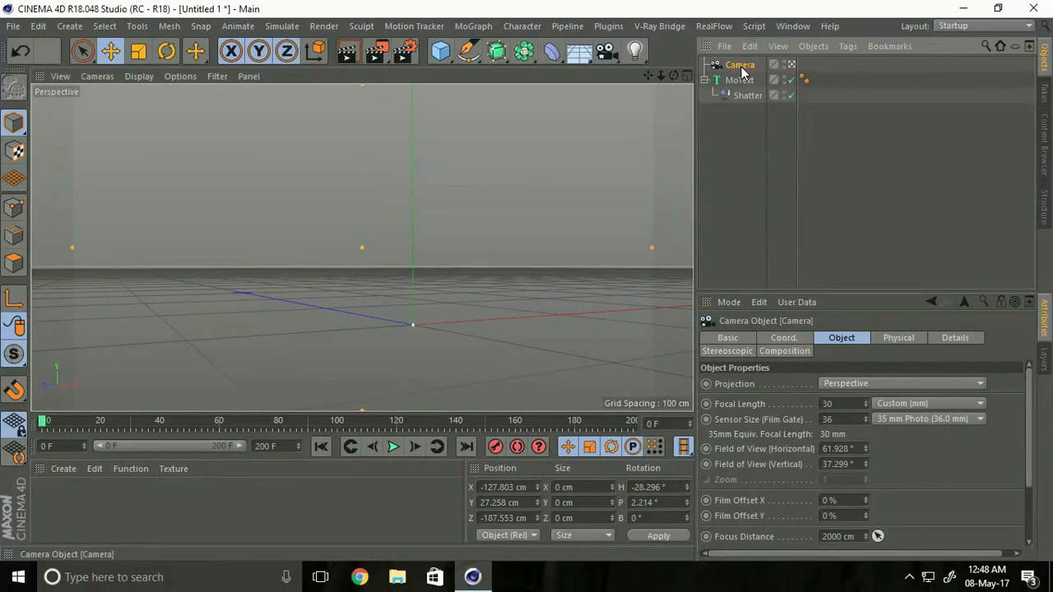
pyautogui.moveTo(494, 448)
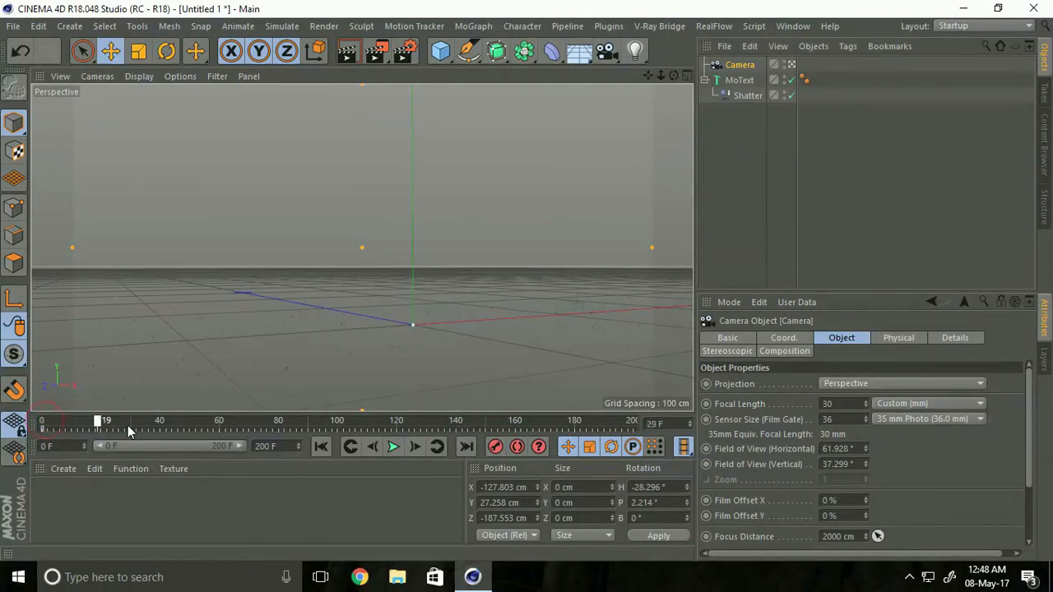
# Step: Move to frame 190 and reframe the camera to show the whole FATTU lettering
pyautogui.moveTo(98, 422); pyautogui.dragTo(596, 421)
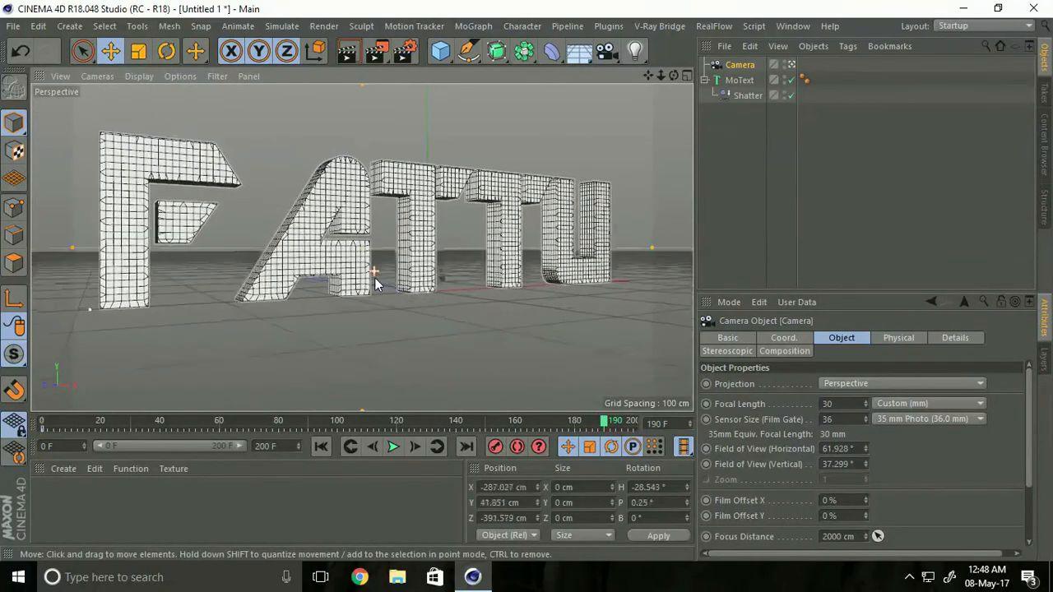
pyautogui.moveTo(376, 272); pyautogui.dragTo(387, 296)
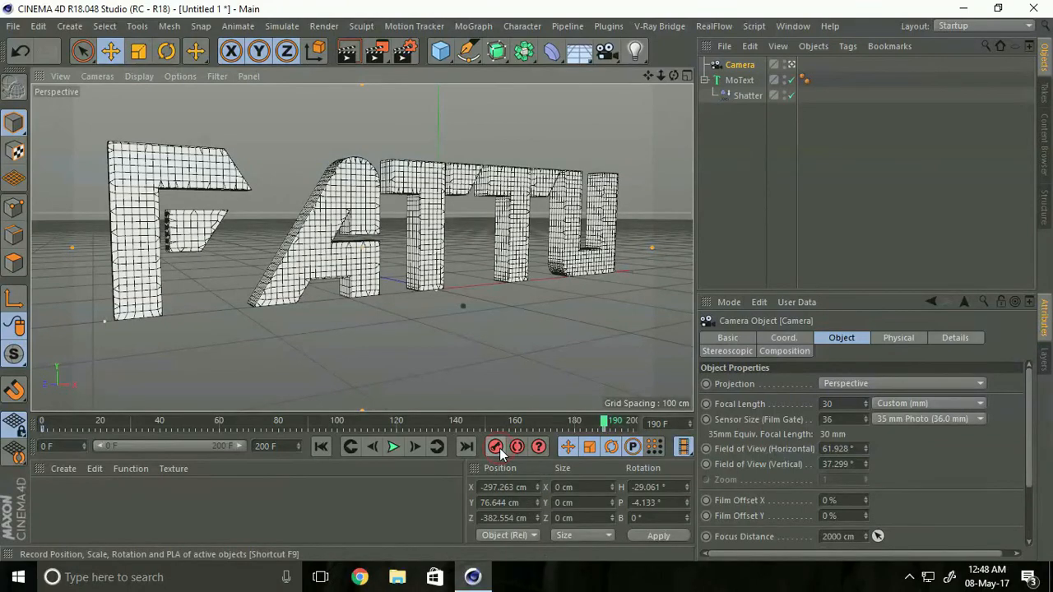
# Step: Record the camera's end keyframe and preview the camera move as the pieces assemble from the start
pyautogui.click(392, 446)
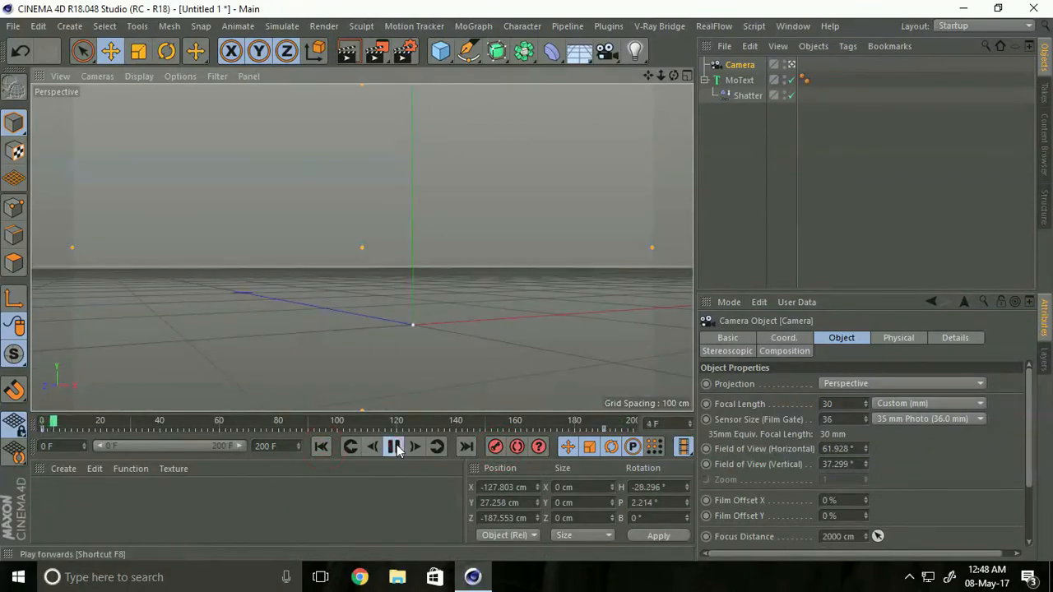
pyautogui.click(395, 446)
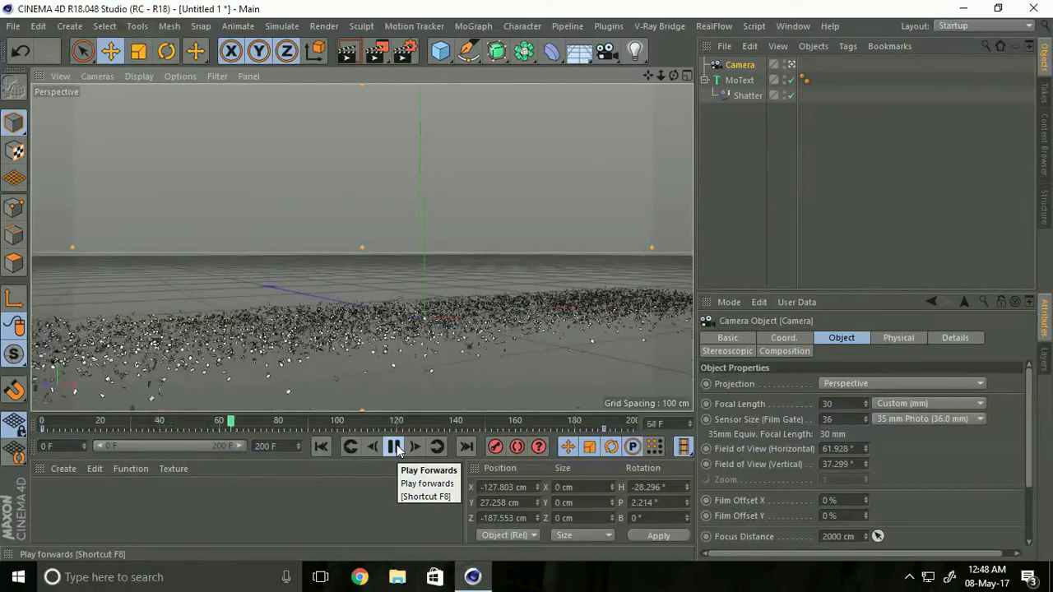
pyautogui.click(395, 446)
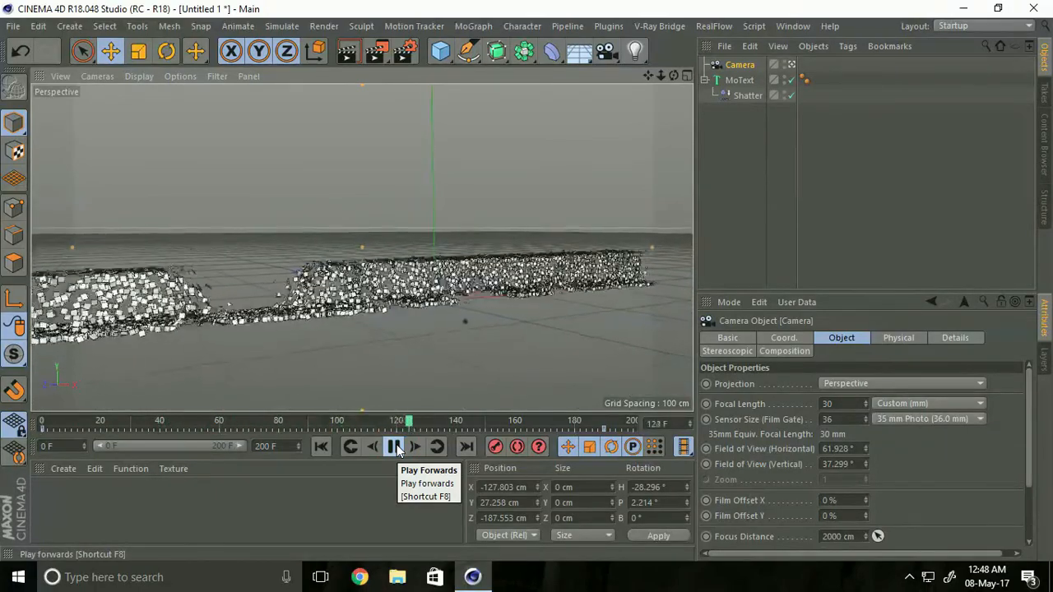
pyautogui.click(395, 446)
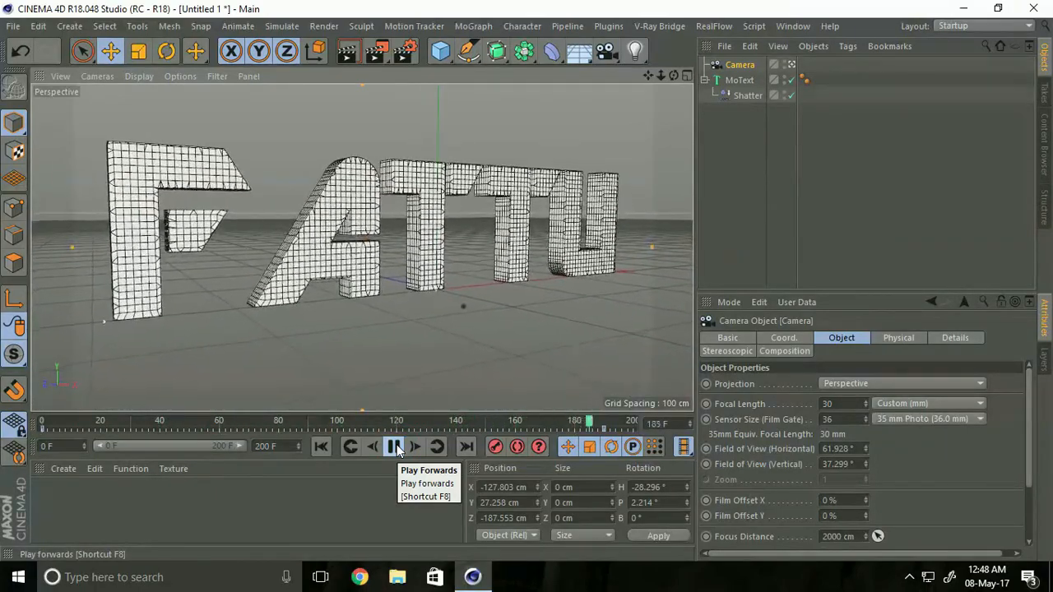
pyautogui.click(321, 446)
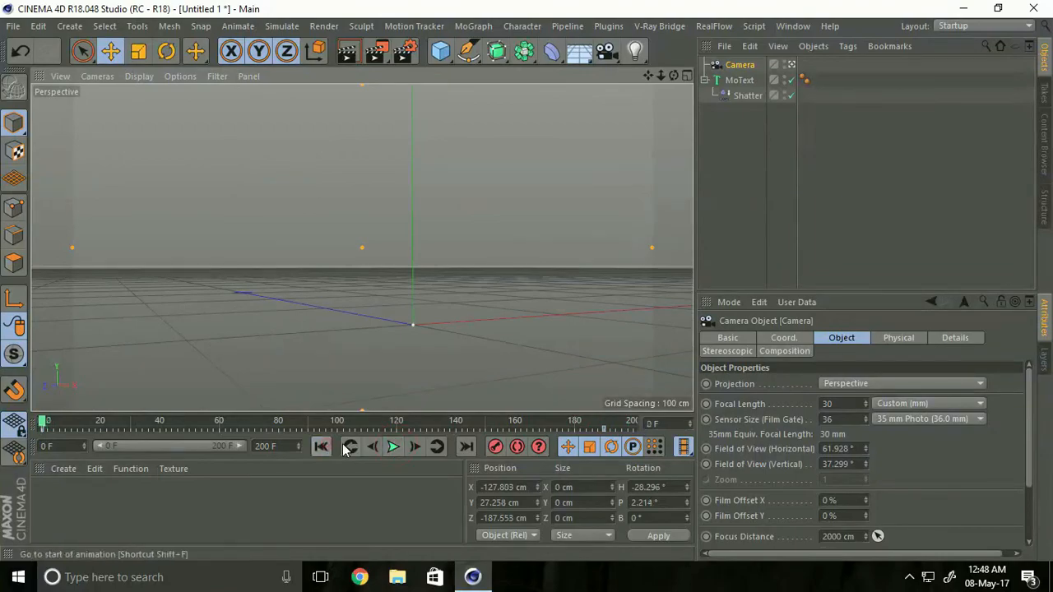
pyautogui.click(393, 448)
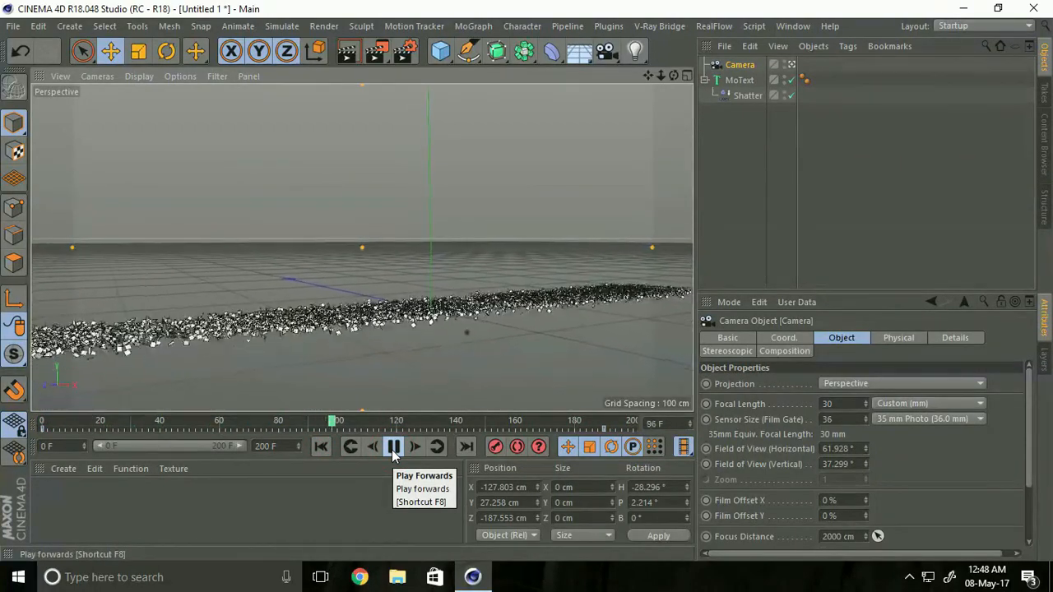
pyautogui.click(394, 447)
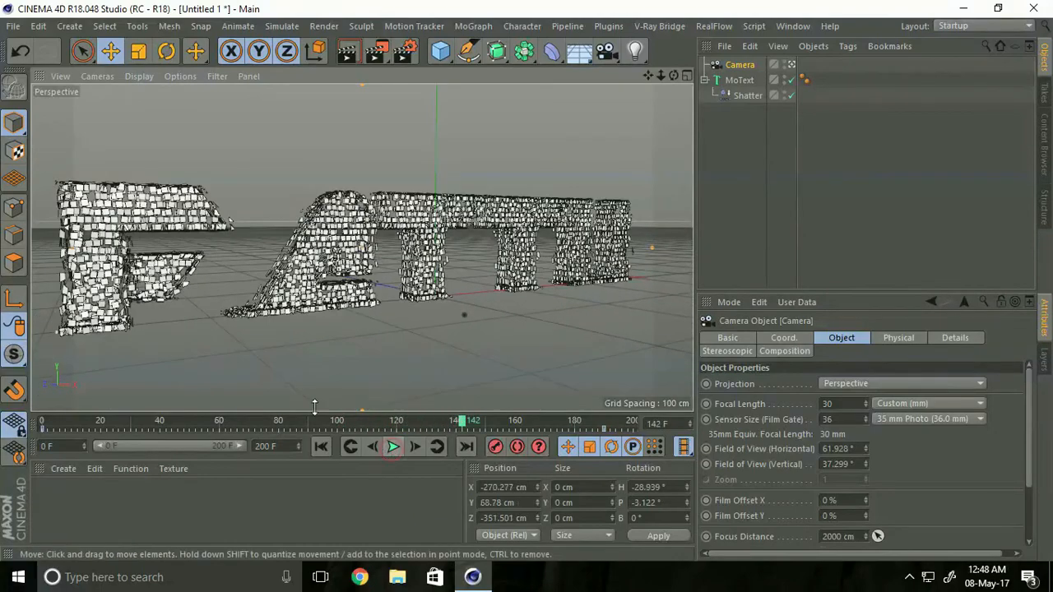
# Step: Load the MercyMat red material file and apply it to the MoText
pyautogui.click(62, 467)
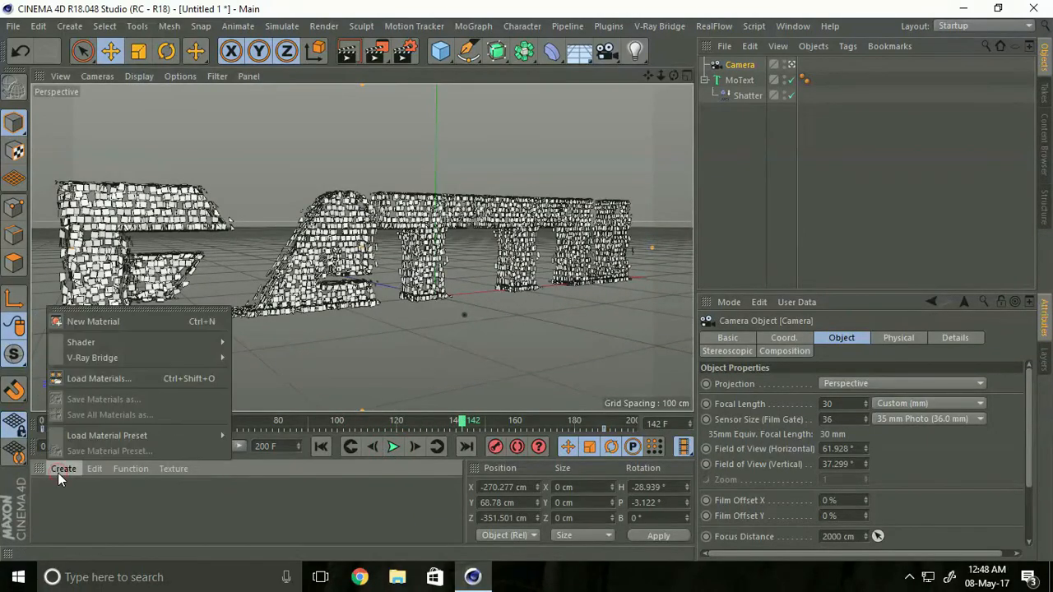
pyautogui.moveTo(98, 379)
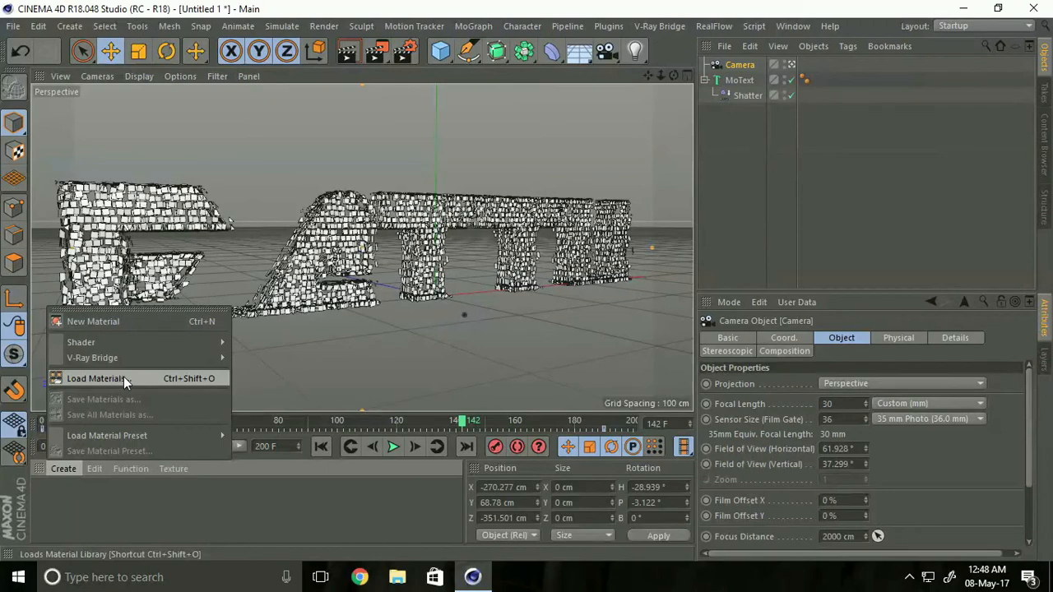
pyautogui.click(95, 378)
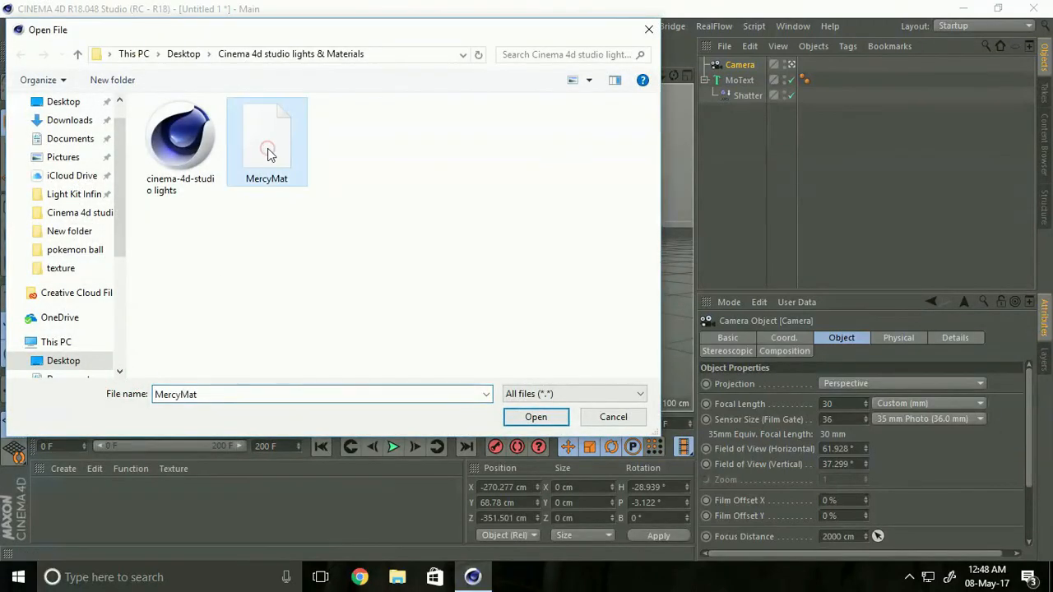
pyautogui.click(536, 417)
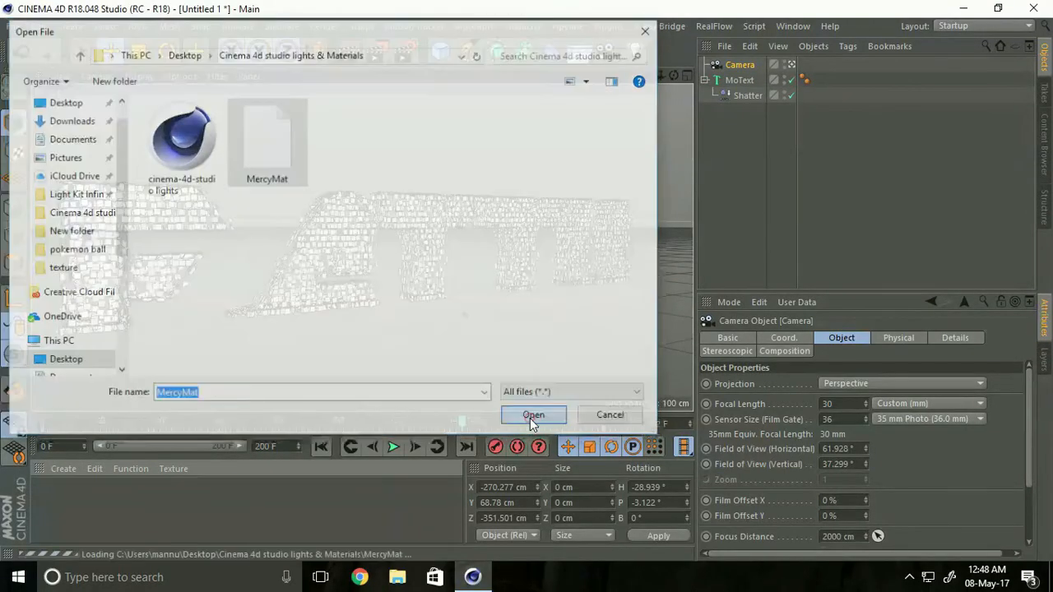
pyautogui.click(534, 415)
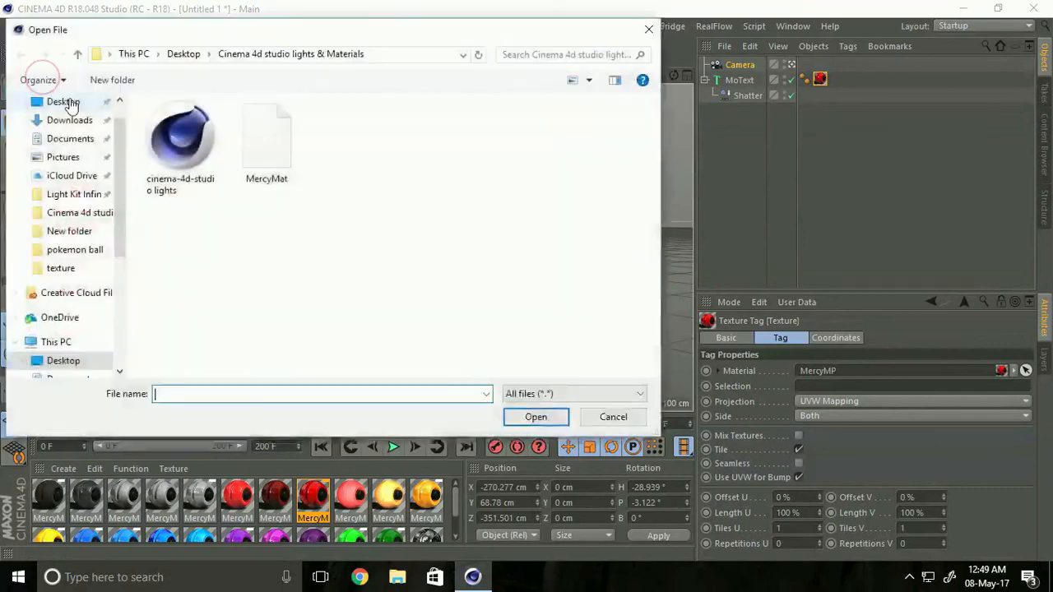
# Step: Merge the cinema-4d-studio lights scene with softboxes and floor into the project
pyautogui.click(181, 135)
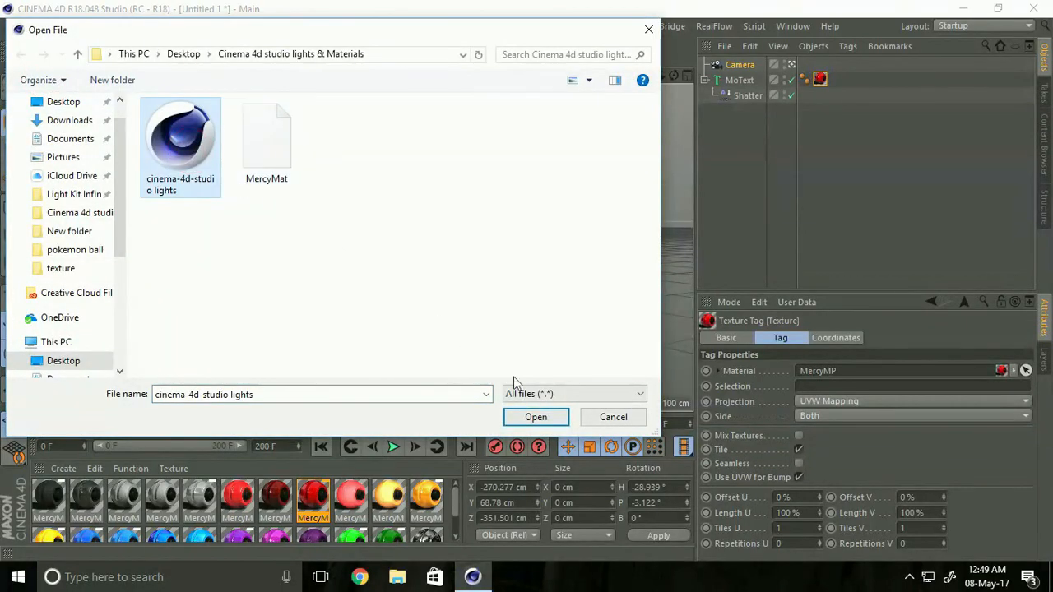
pyautogui.click(537, 418)
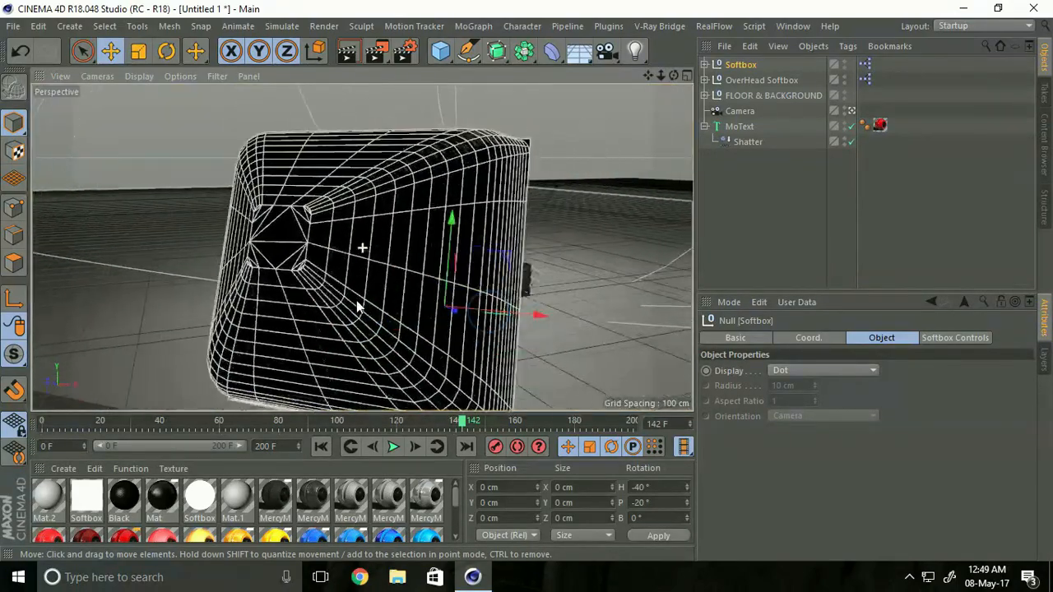
# Step: Preview the red FATTU reassembling in the studio set from frame 0, then bring up Render Settings
pyautogui.moveTo(362, 247); pyautogui.dragTo(288, 313)
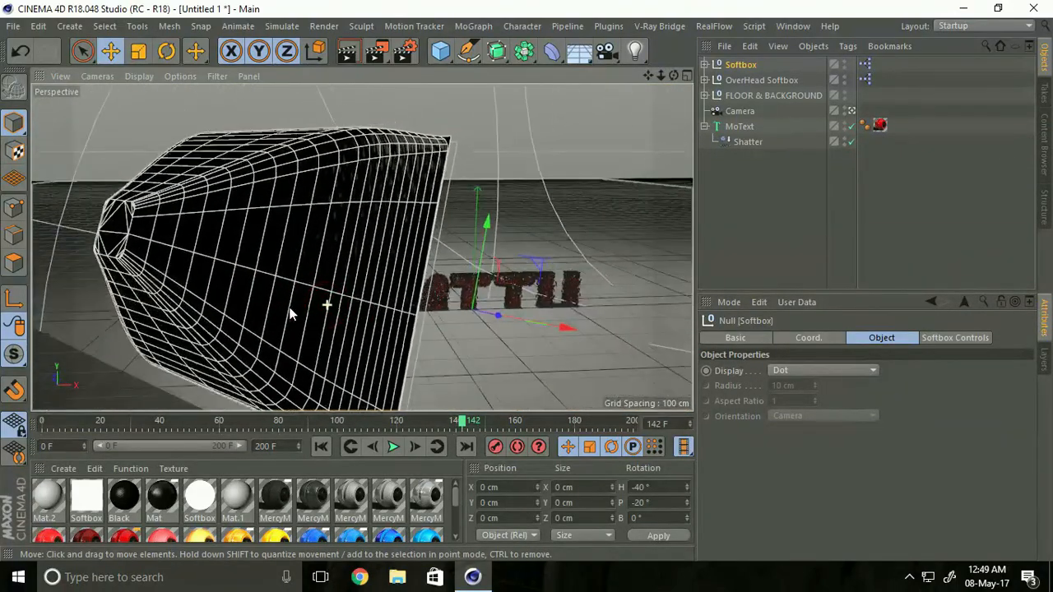
pyautogui.click(319, 448)
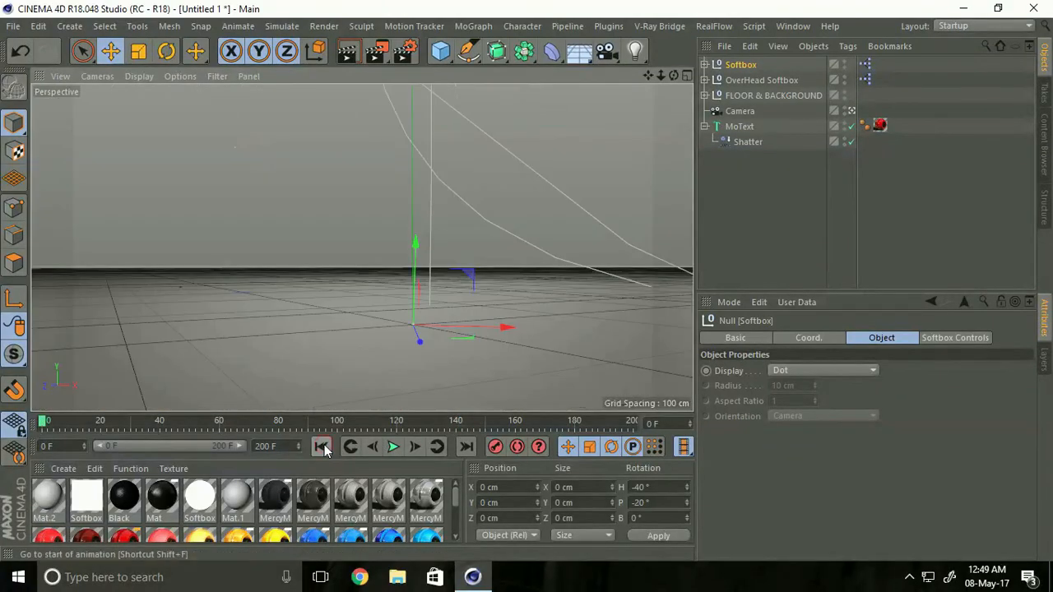
pyautogui.click(393, 446)
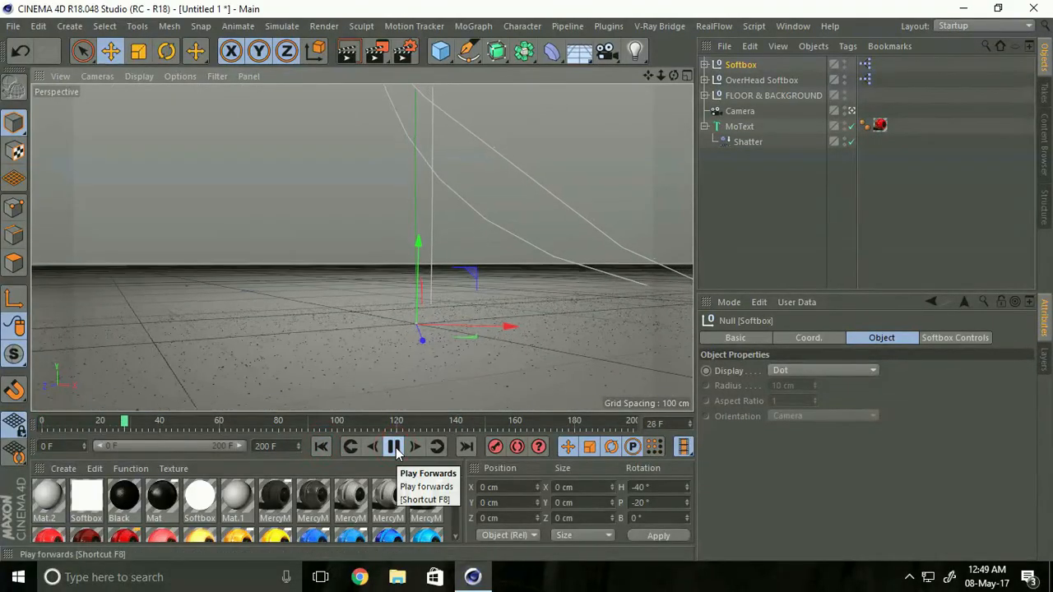
pyautogui.click(394, 446)
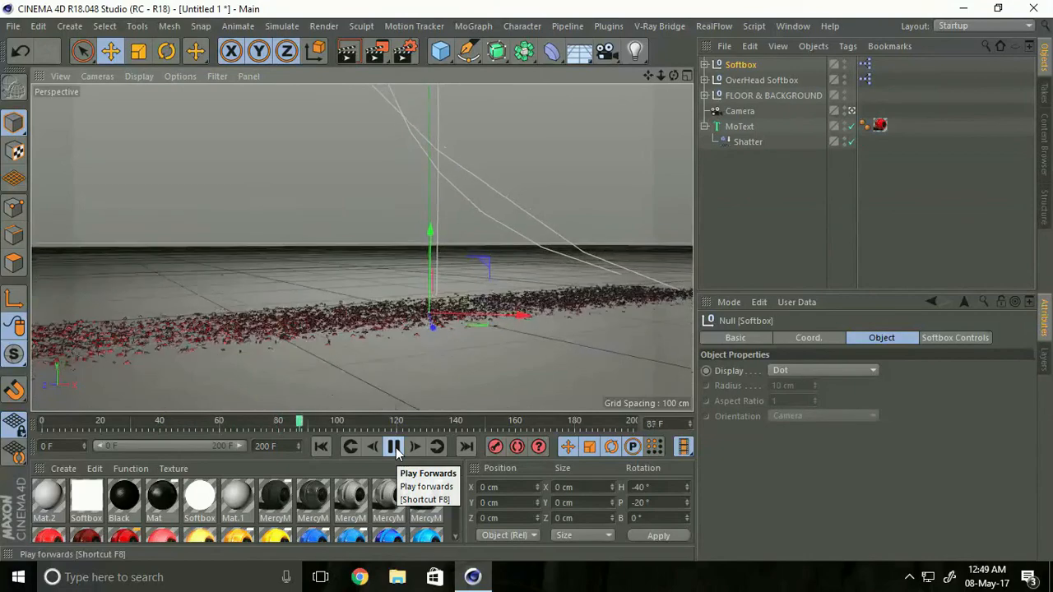
pyautogui.click(394, 447)
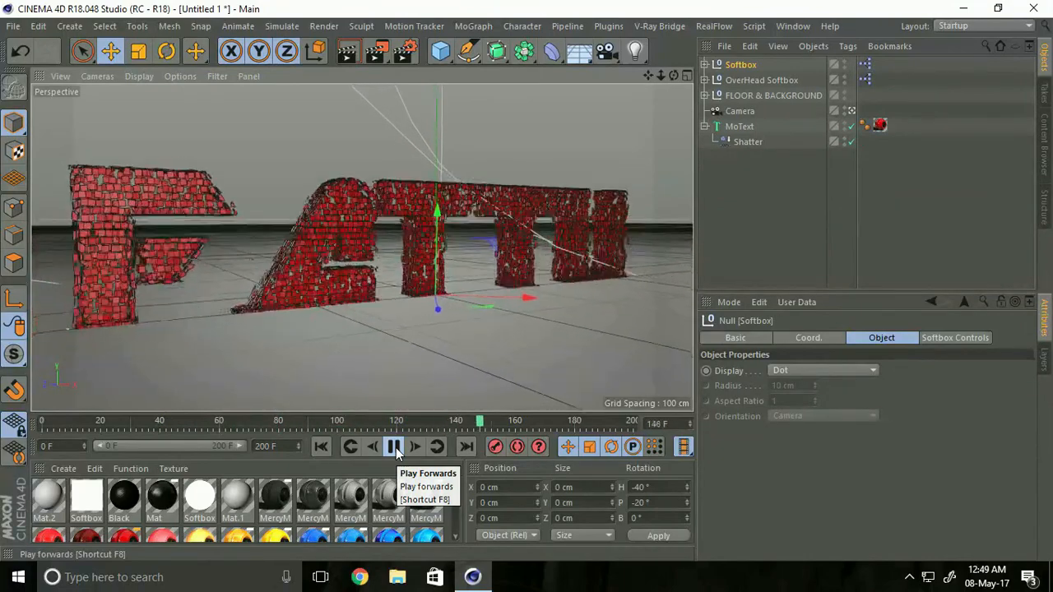
pyautogui.click(393, 446)
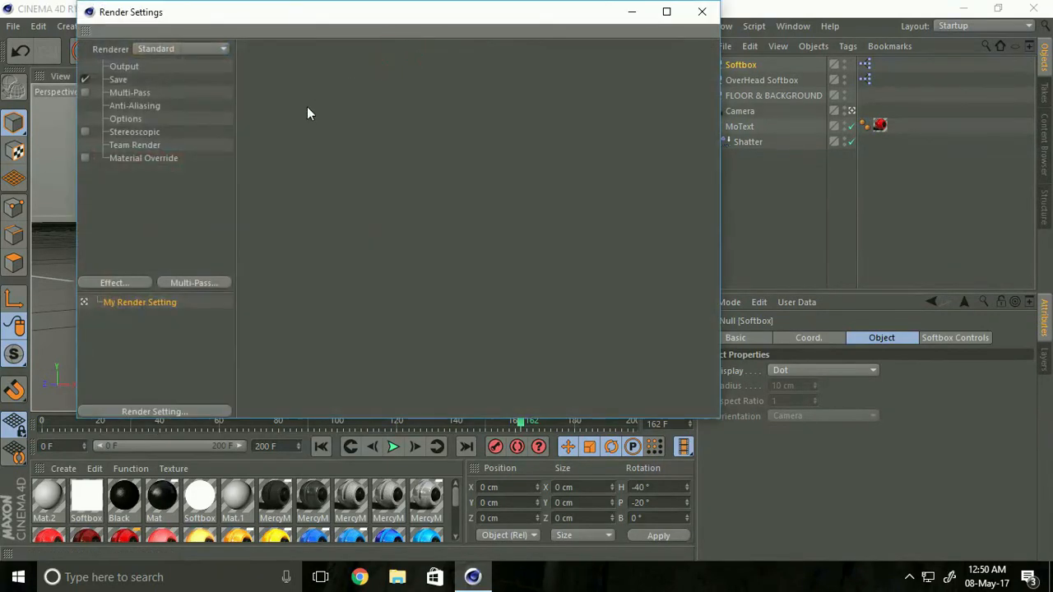
# Step: Add Global Illumination and Ambient Occlusion effects and set anti-aliasing quality to Best
pyautogui.click(115, 284)
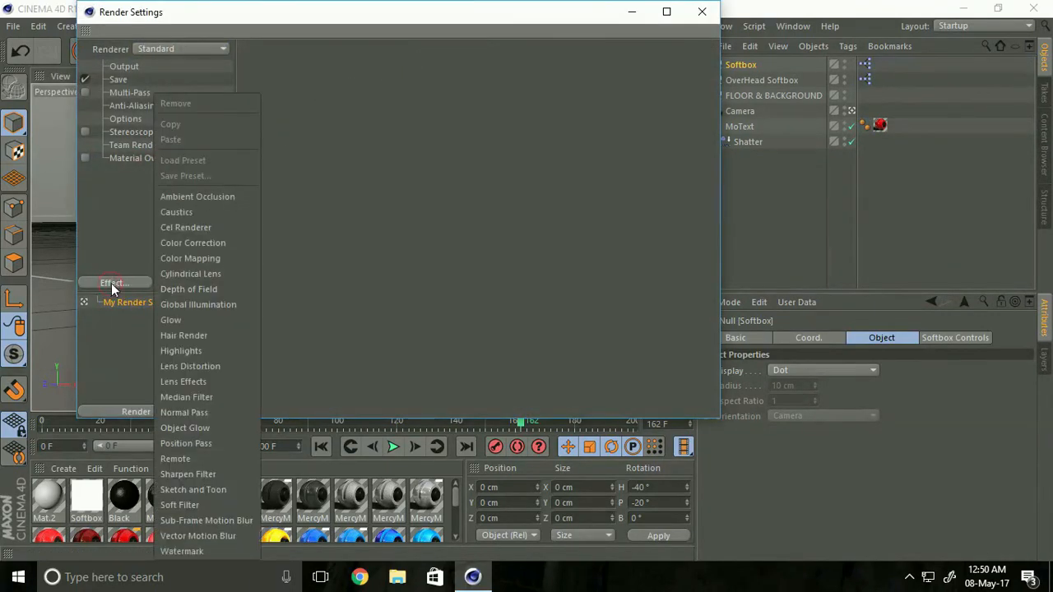
pyautogui.click(197, 305)
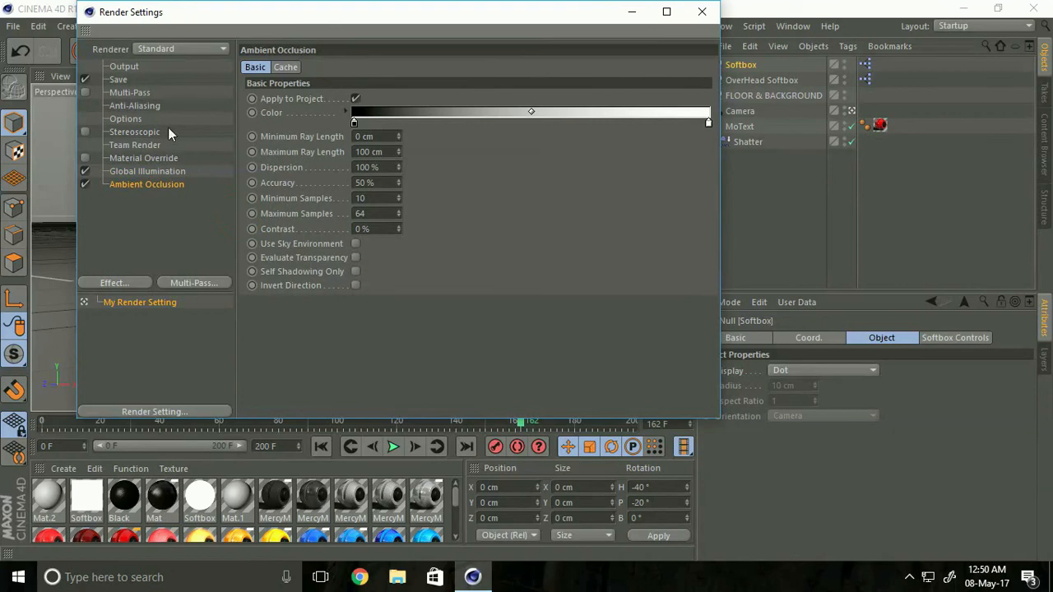
pyautogui.click(135, 106)
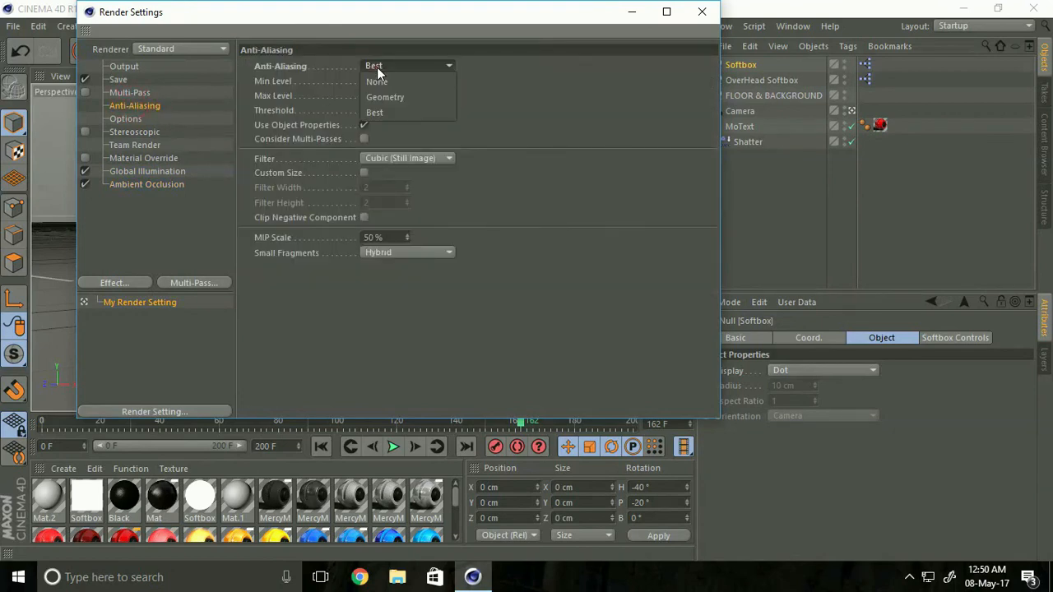
pyautogui.click(375, 112)
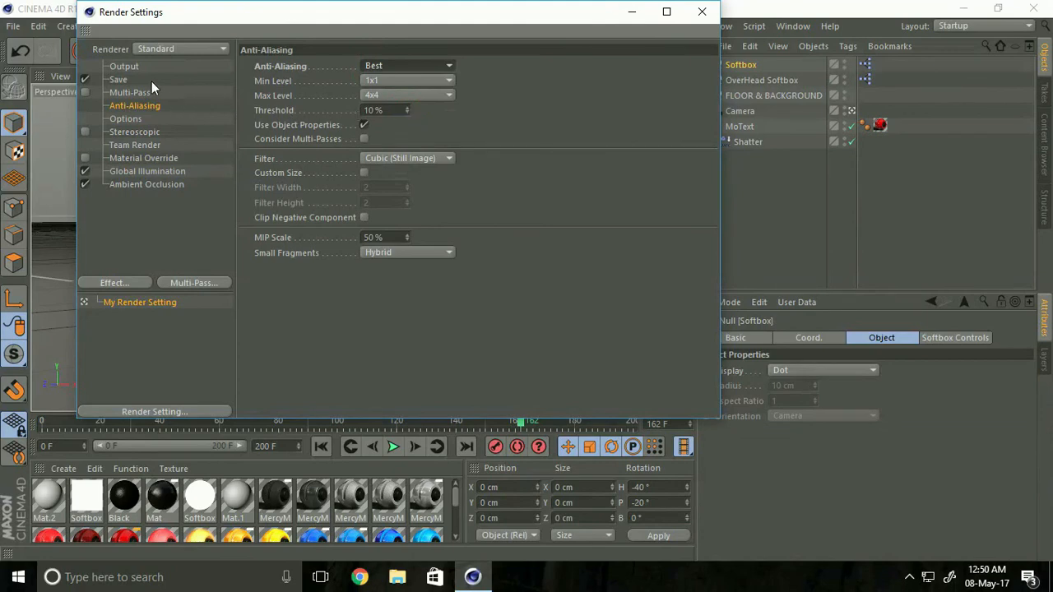
pyautogui.click(126, 66)
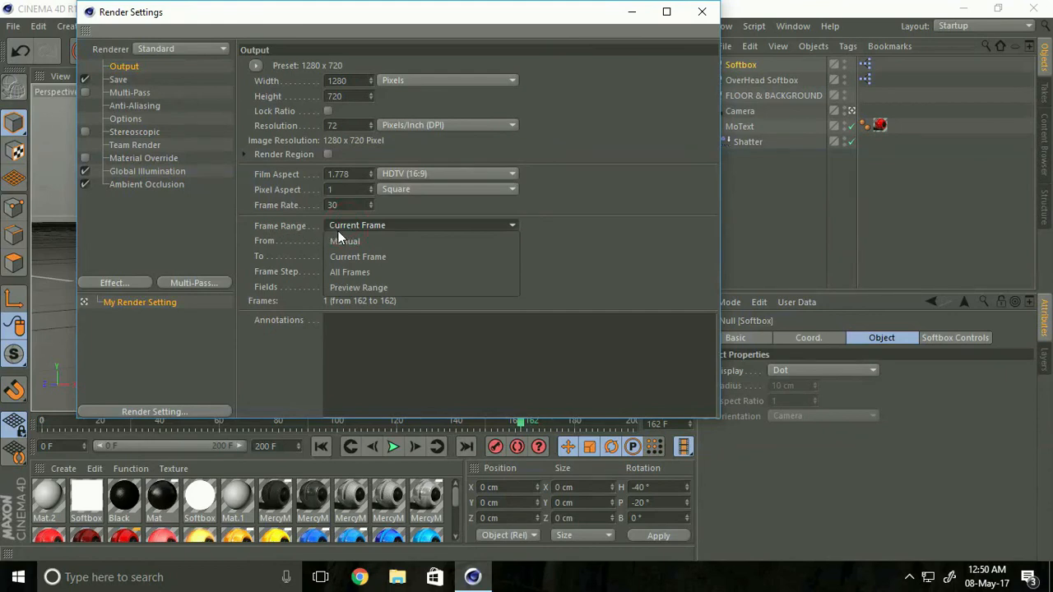
pyautogui.moveTo(382, 271)
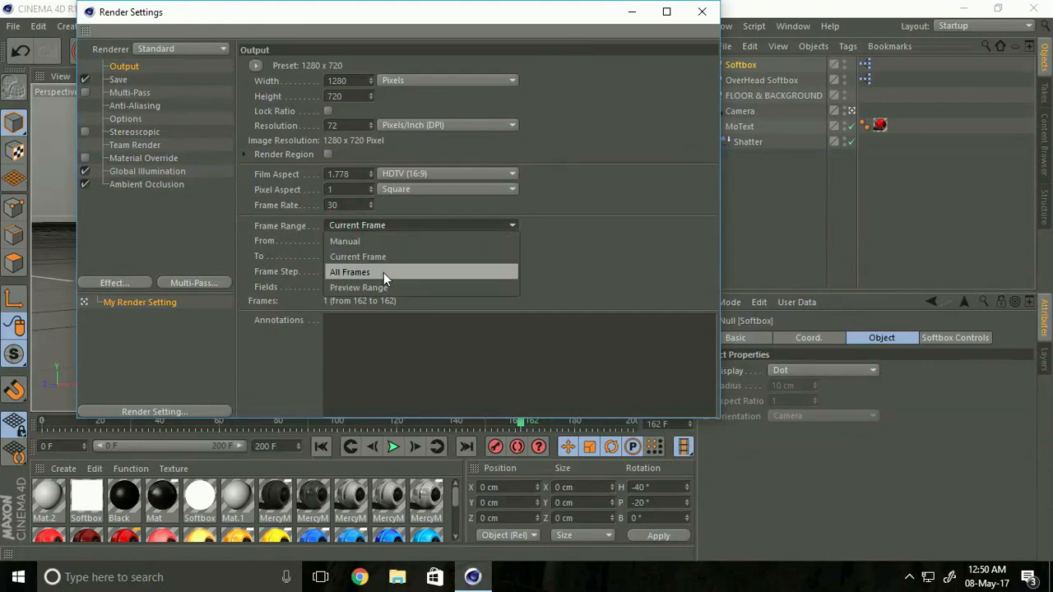
# Step: Set the frame range to All Frames (0-200) and the save format to JPEG
pyautogui.click(349, 272)
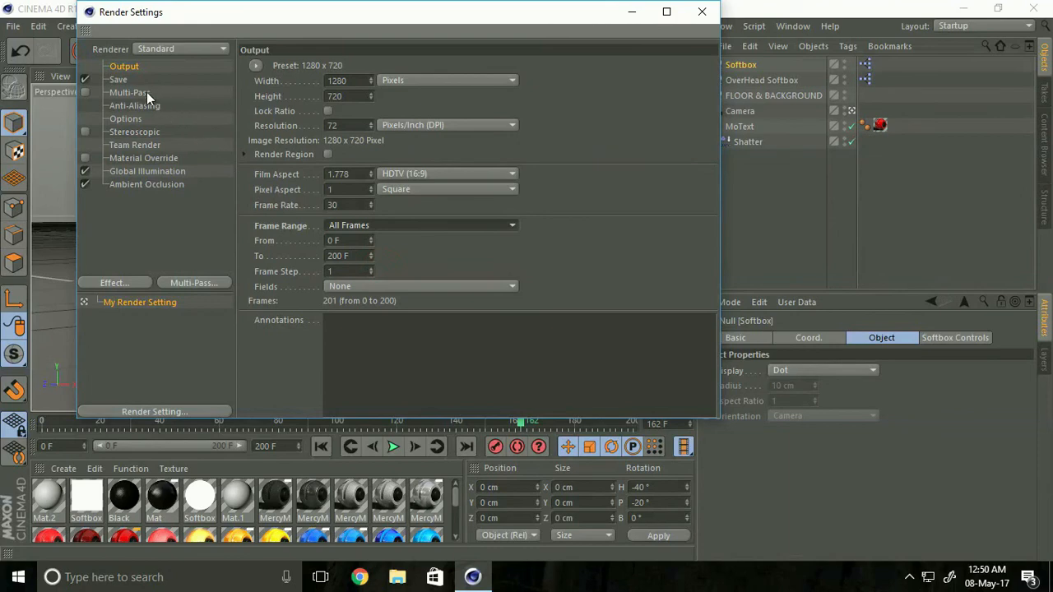
pyautogui.click(118, 79)
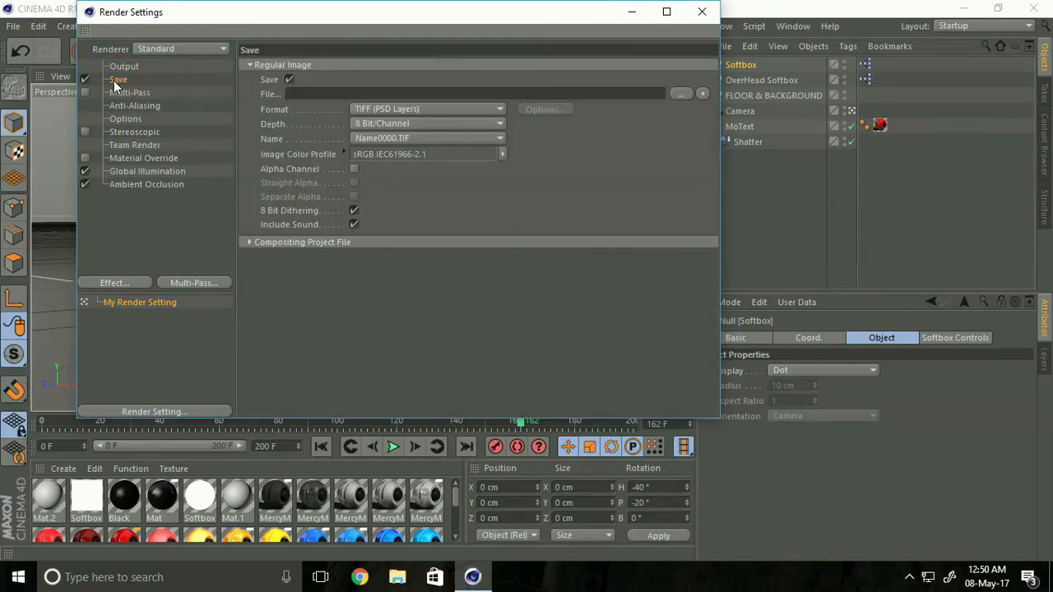
pyautogui.click(427, 109)
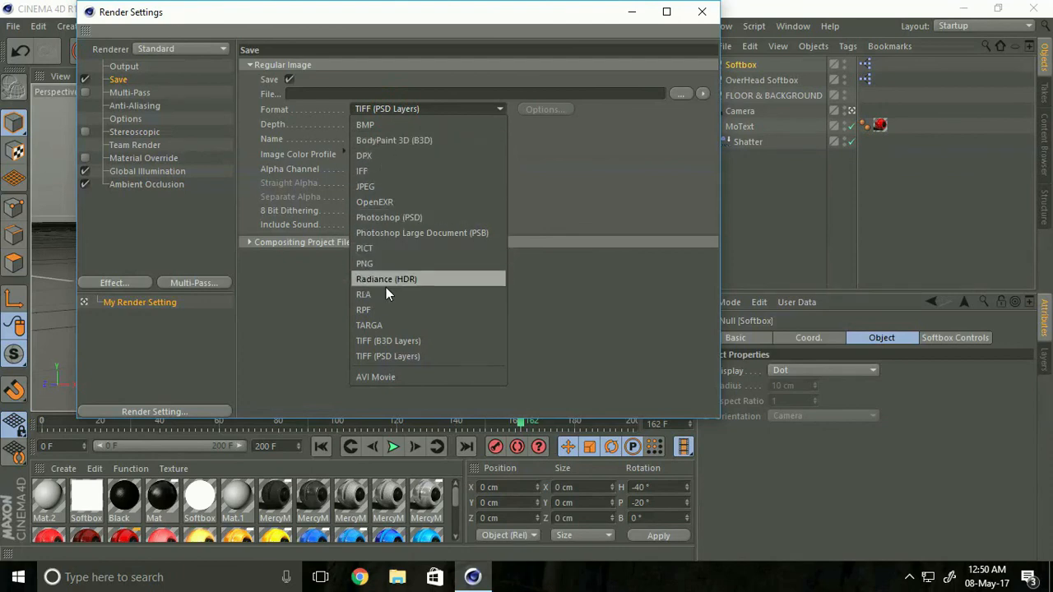
pyautogui.click(366, 186)
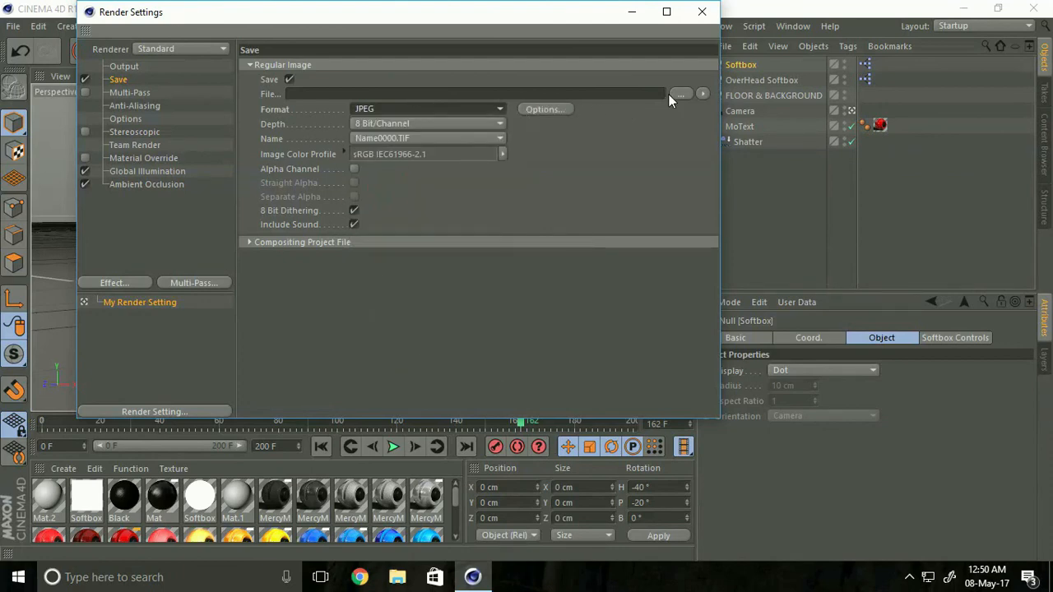
pyautogui.click(681, 94)
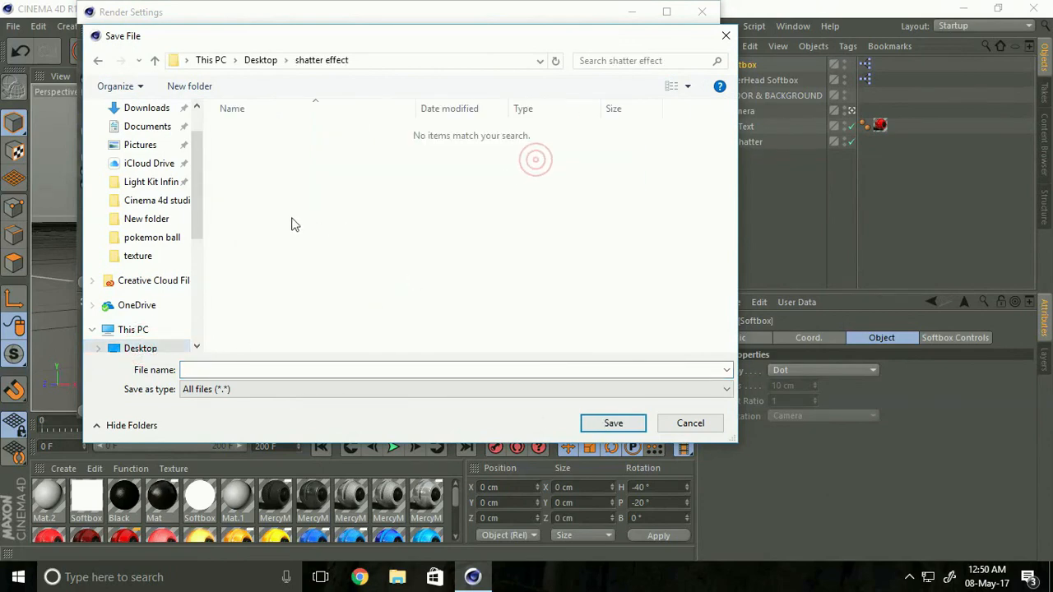
# Step: Create a RENDER output folder, start Render to Picture Viewer and dismiss the Asset Error
pyautogui.click(189, 85)
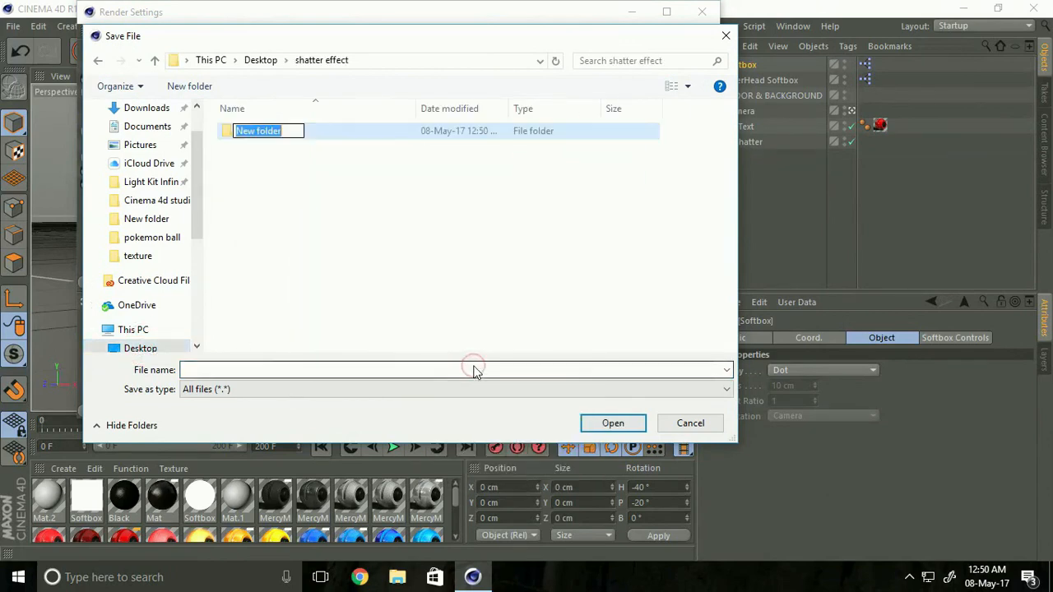
pyautogui.write('RENDER')
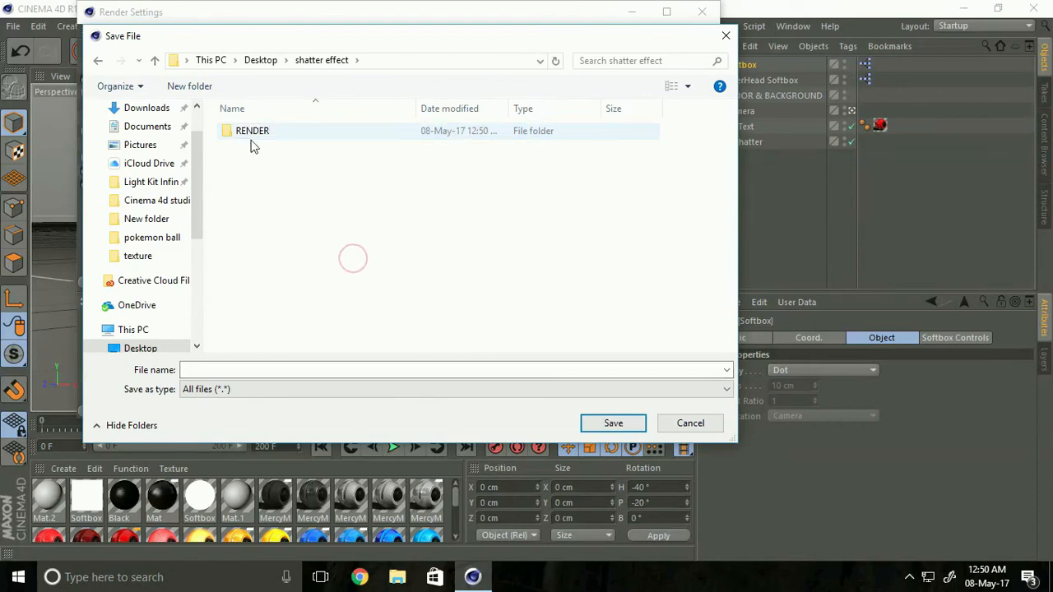
pyautogui.write('A')
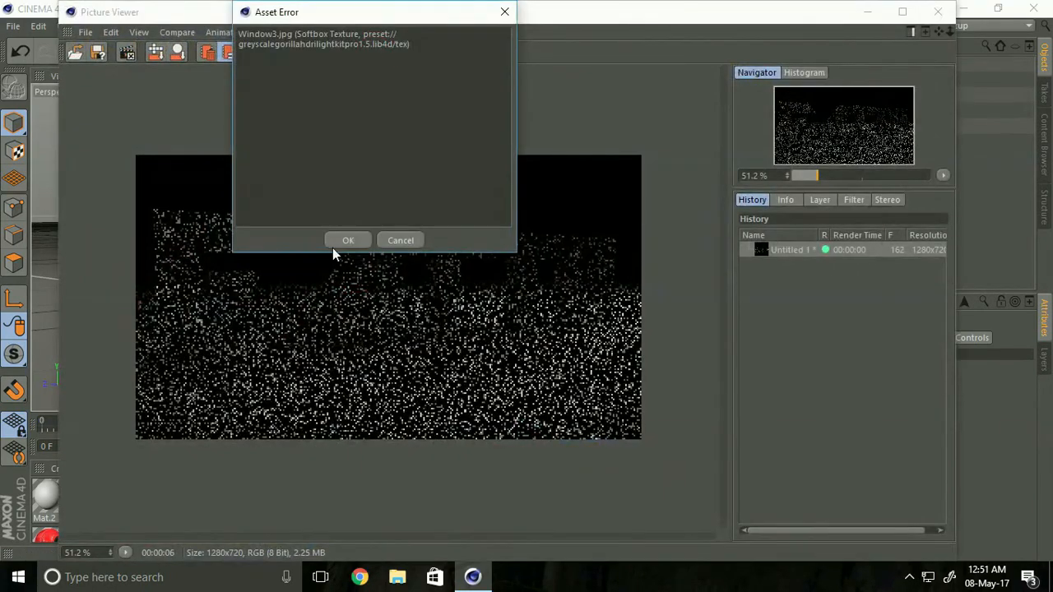
pyautogui.click(347, 240)
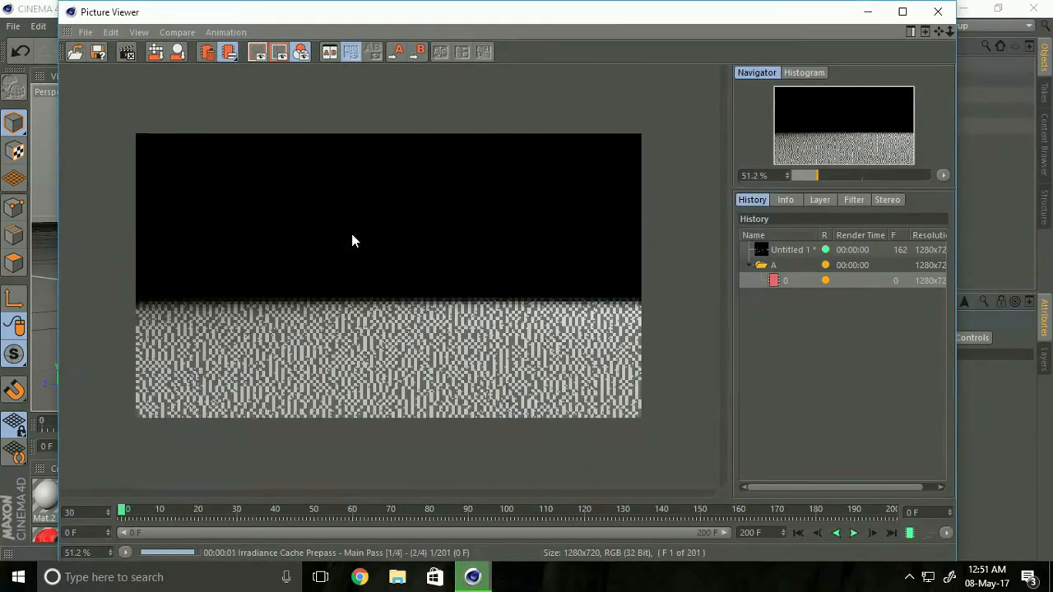